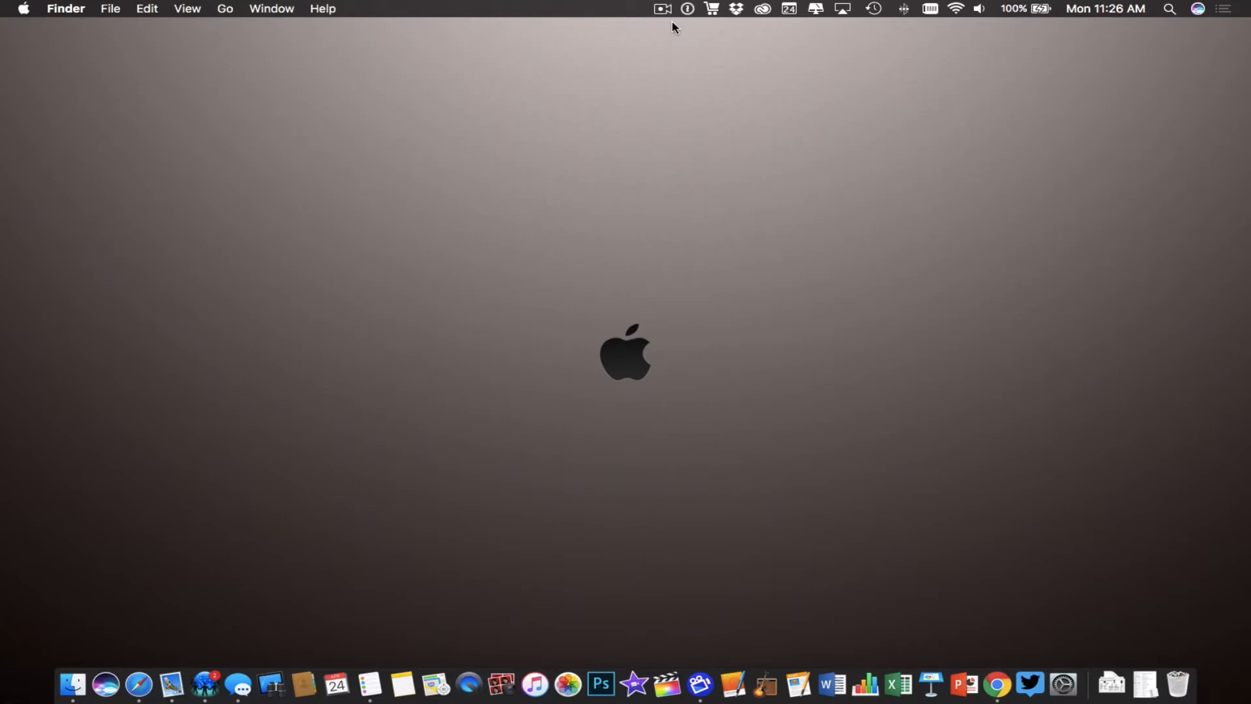
mouse_move(367, 685)
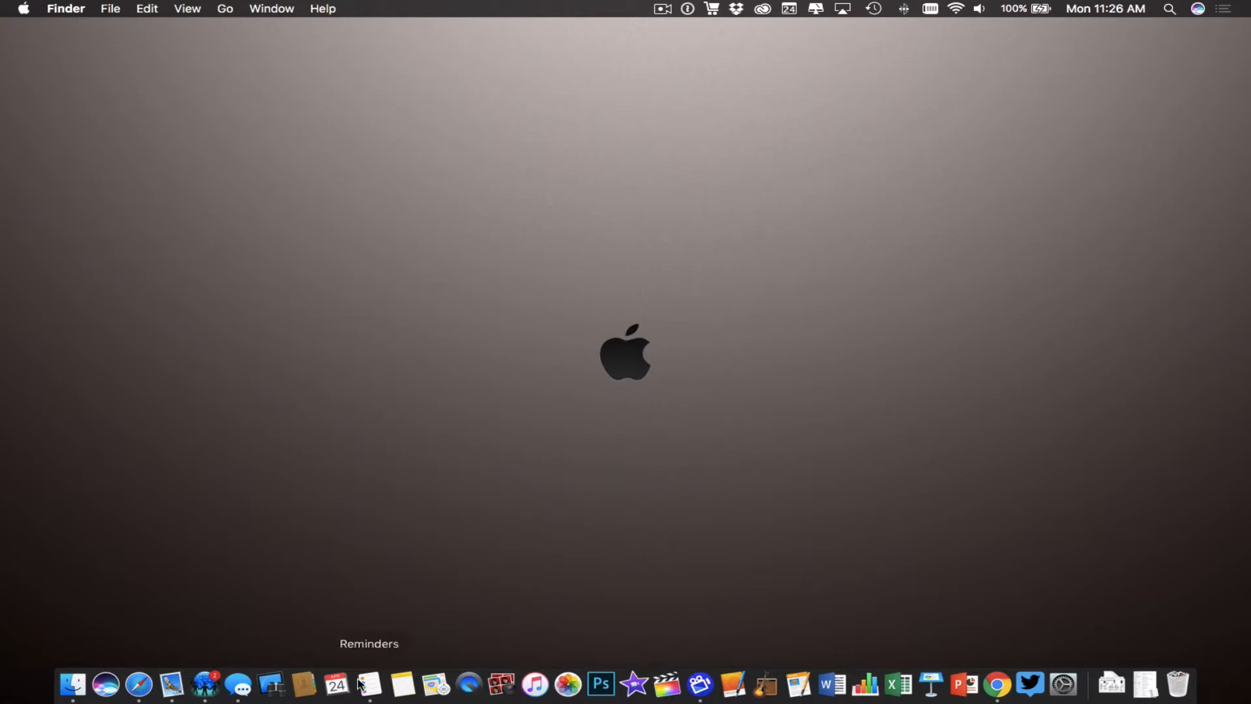
mouse_move(336, 684)
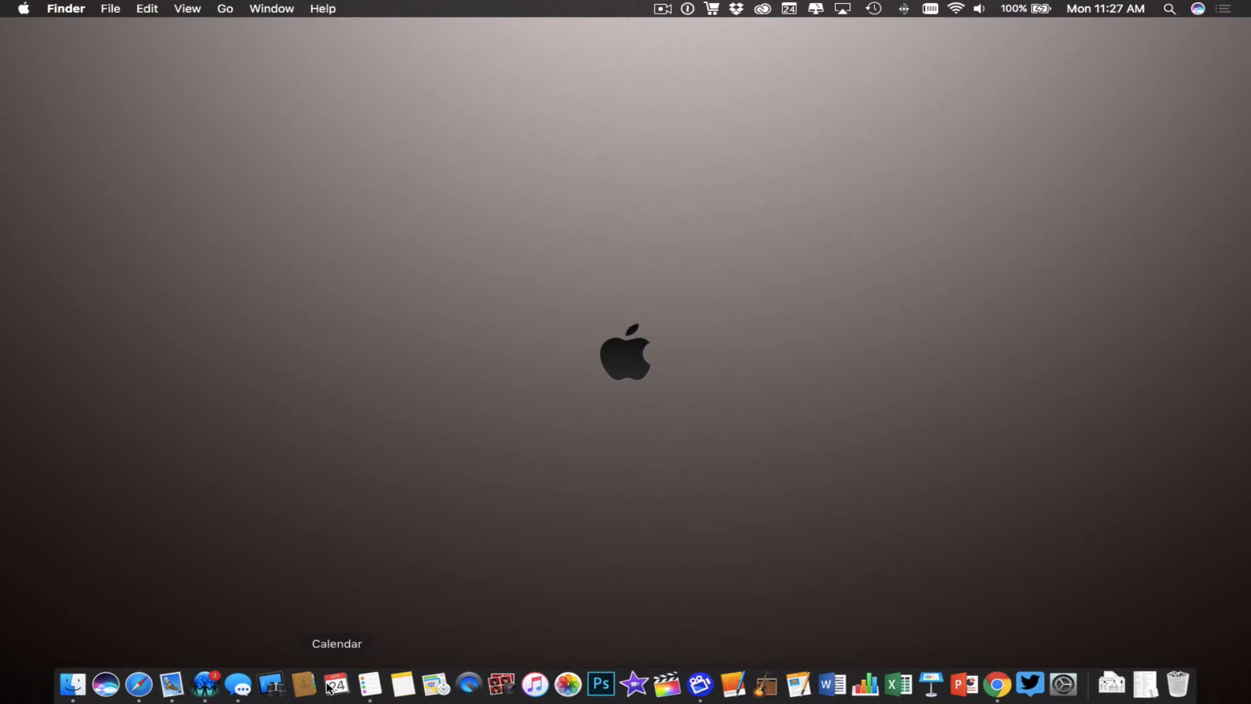
mouse_move(391, 634)
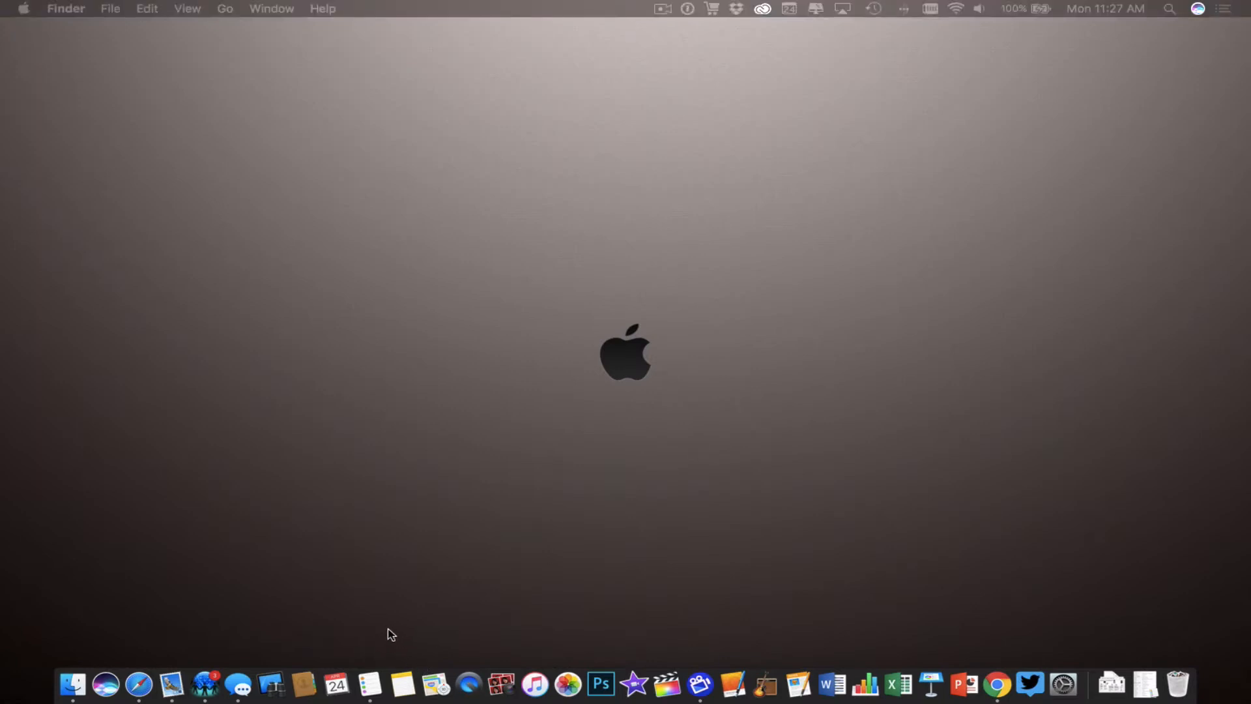
mouse_move(337, 685)
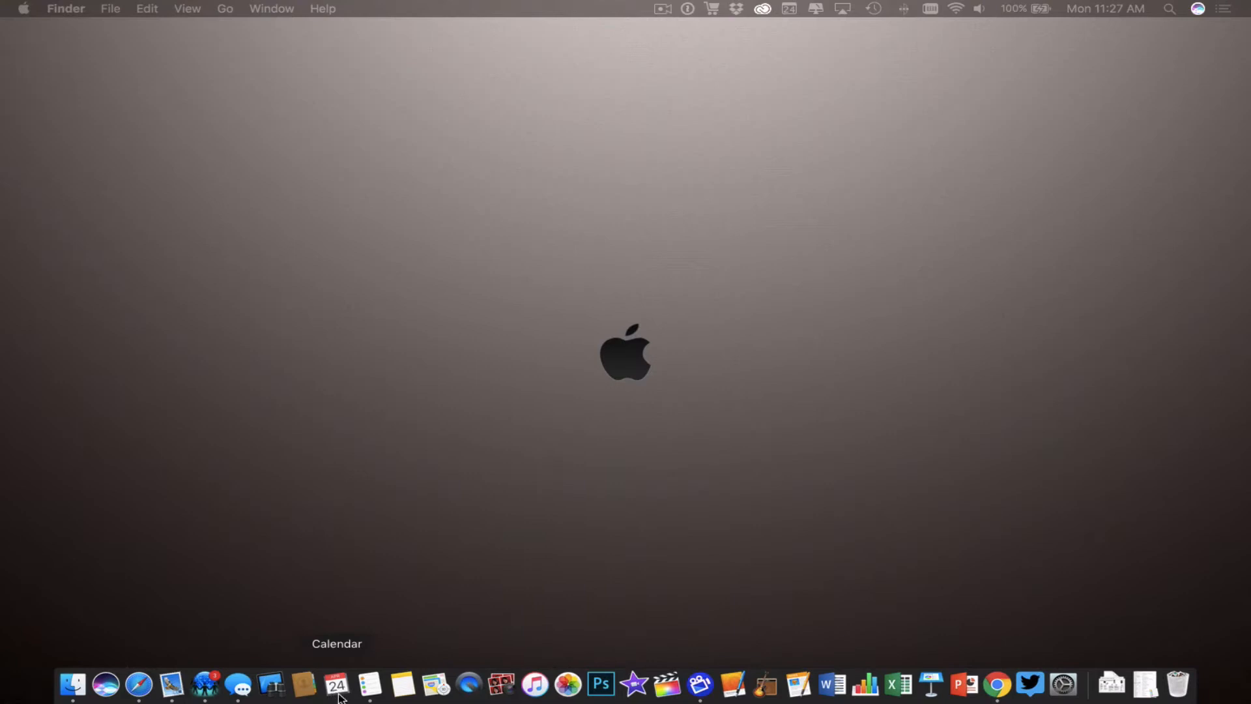
mouse_move(962, 192)
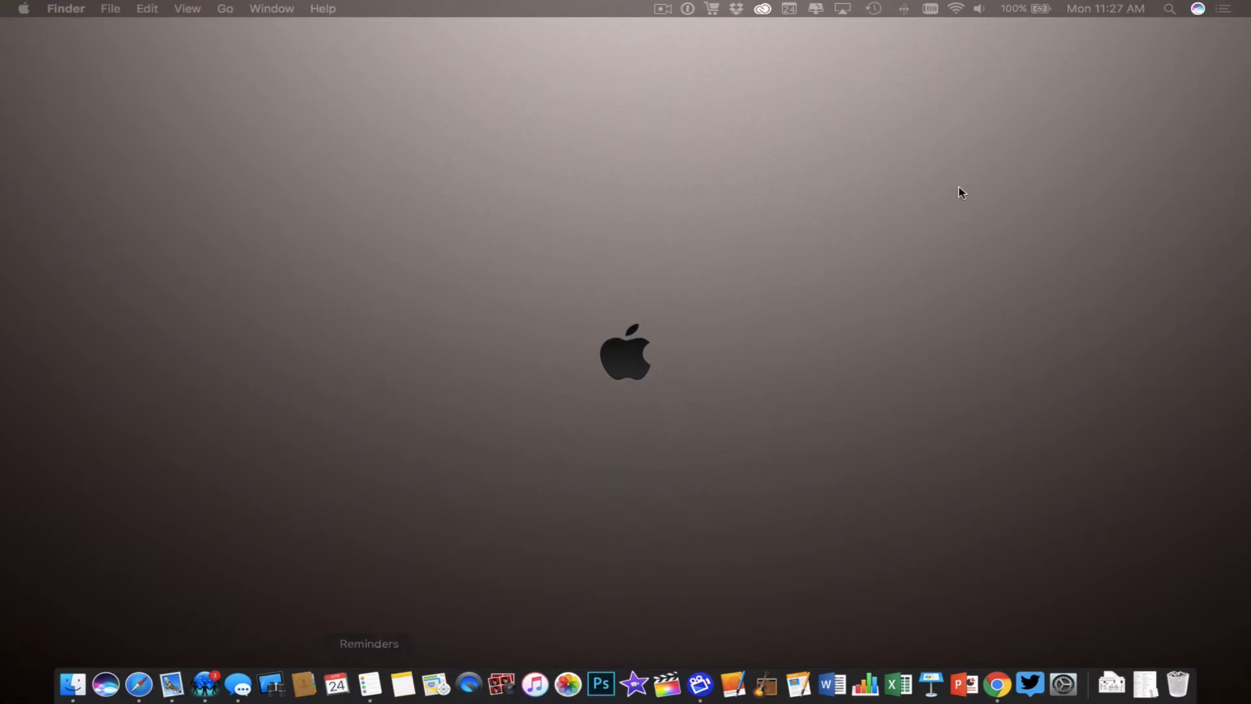
Step: Launch Calendar through Spotlight and scroll back from April to March 2017
left_click(1169, 8)
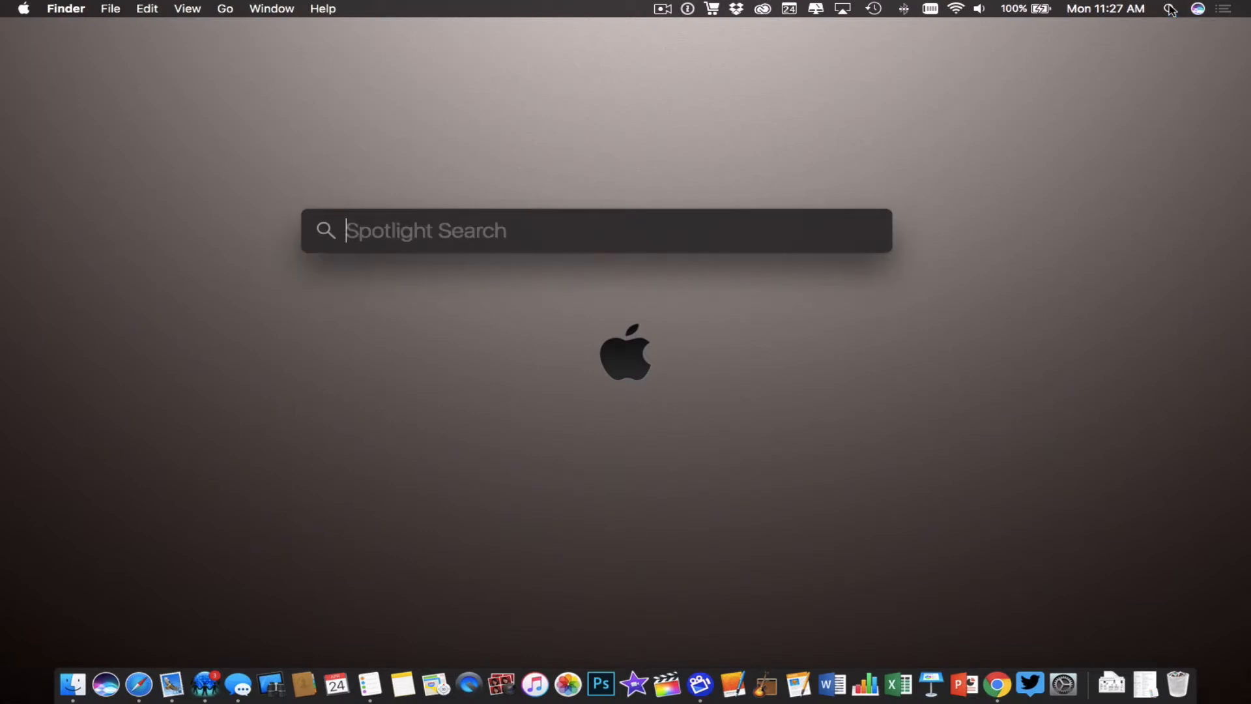
type("calendar")
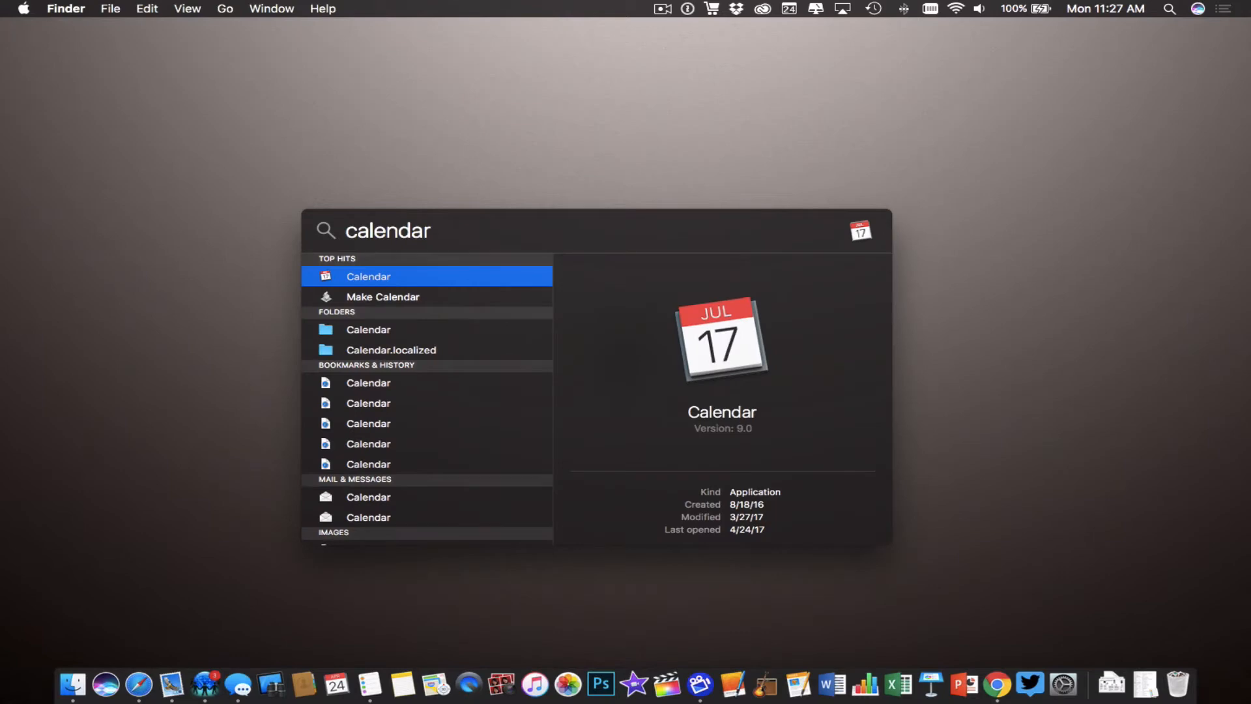
key("enter")
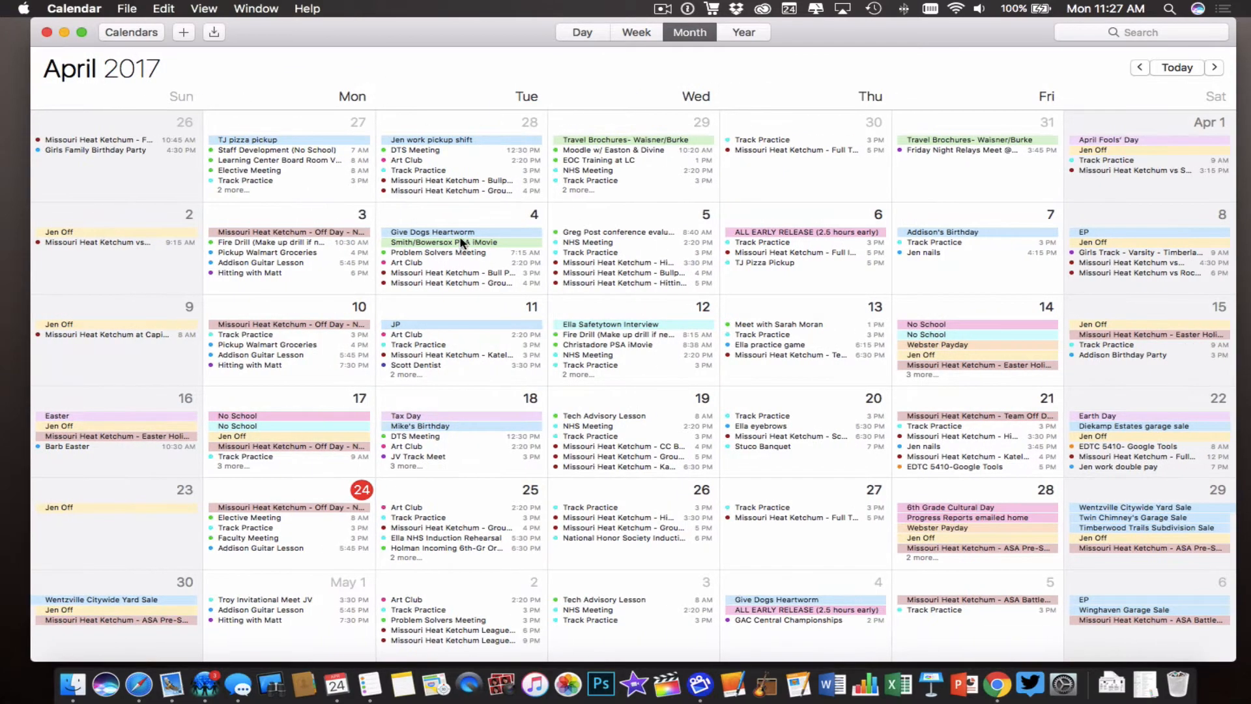
mouse_move(138, 38)
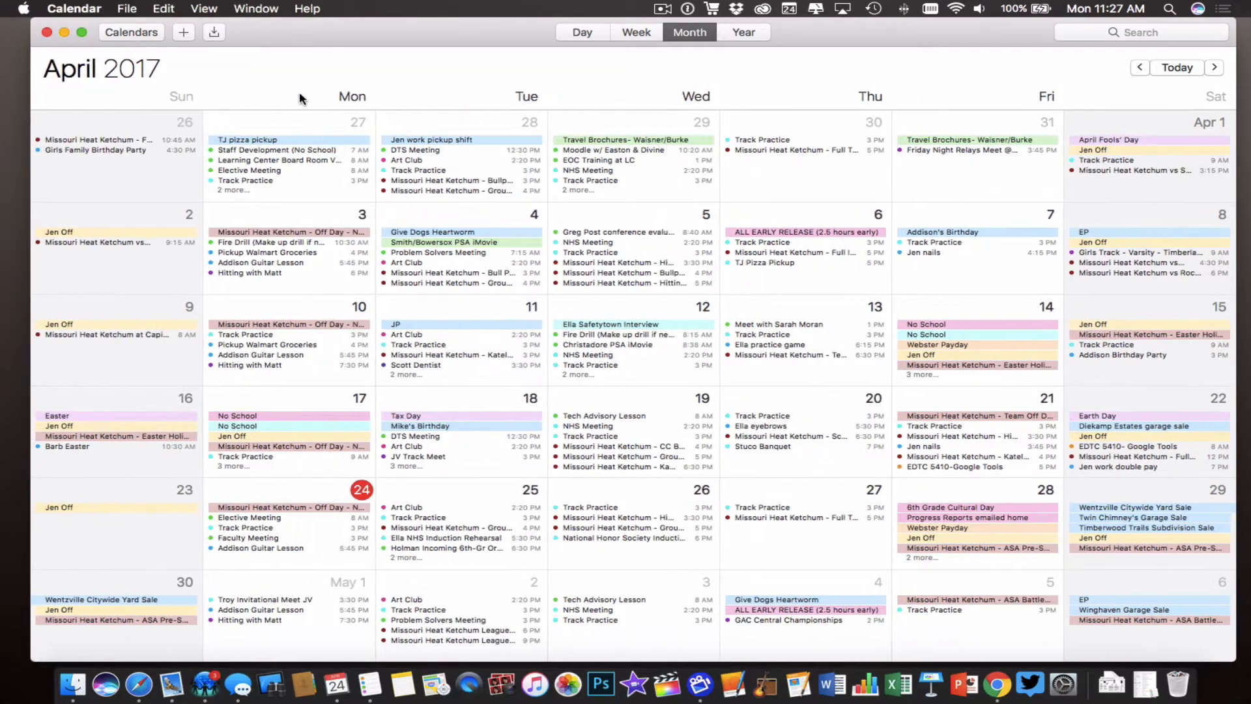
mouse_move(667, 375)
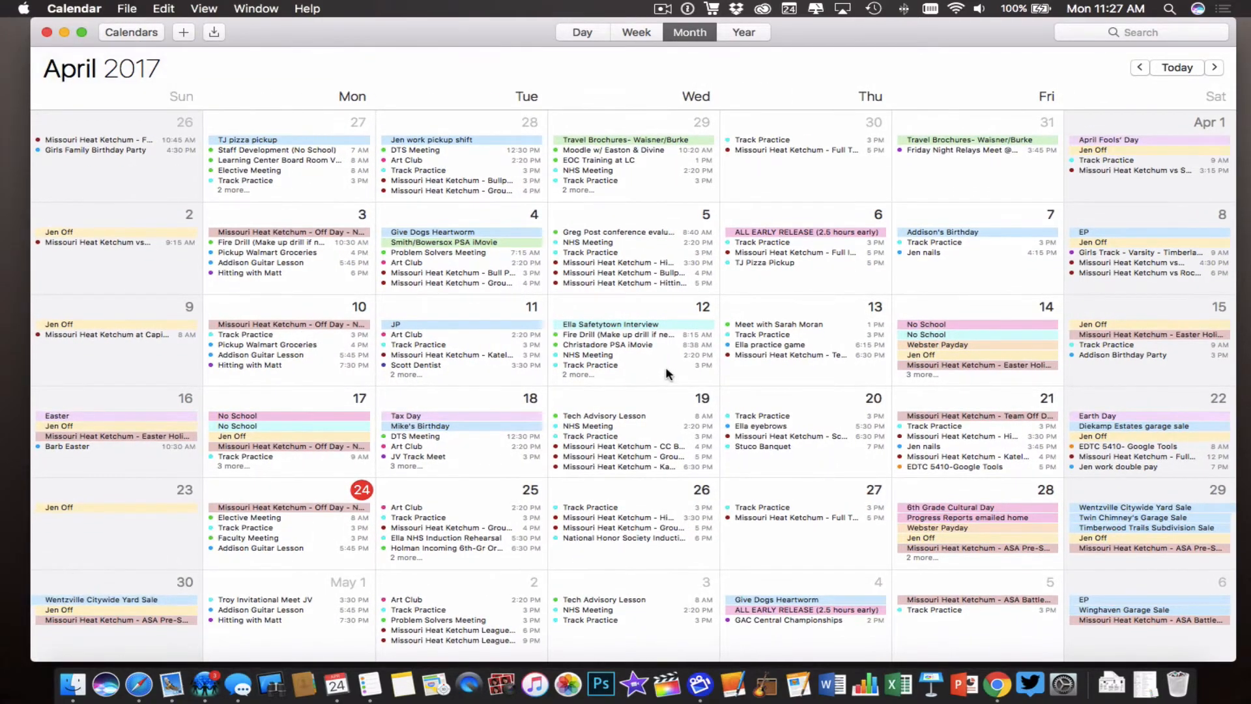
scroll("down", 3)
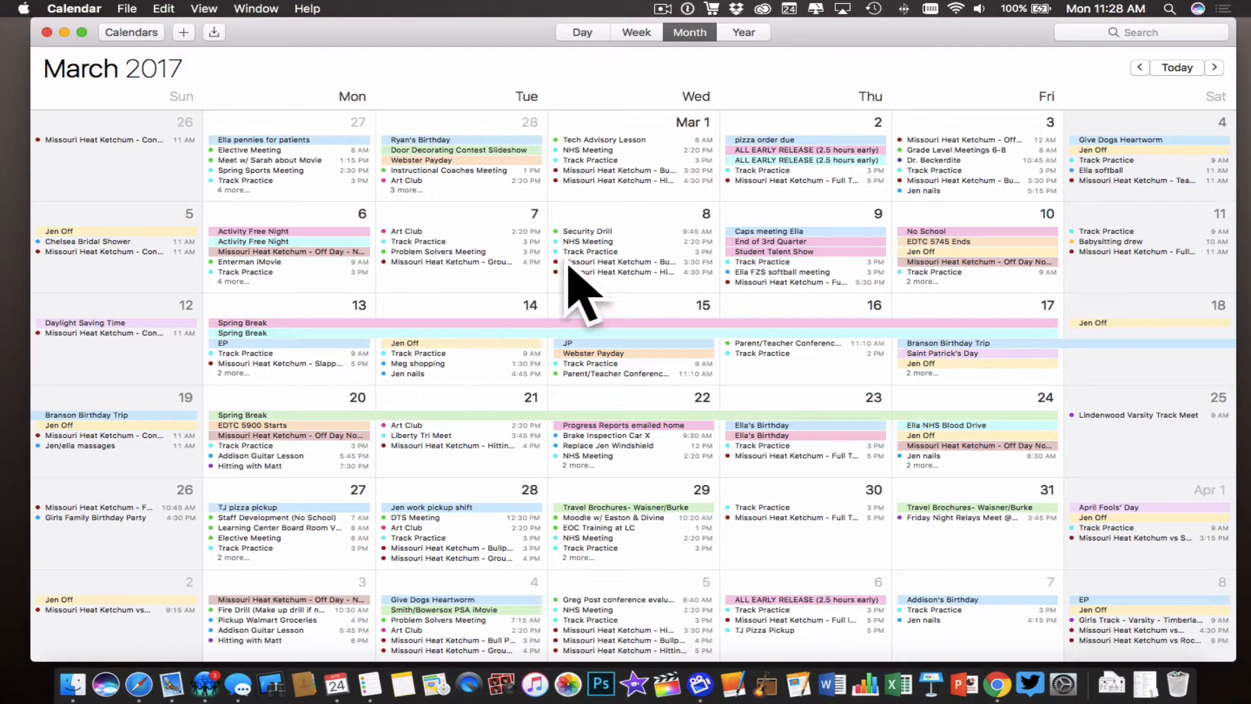
Step: From the Calendar menu's Add Account, choose Google as the provider and continue
left_click(74, 9)
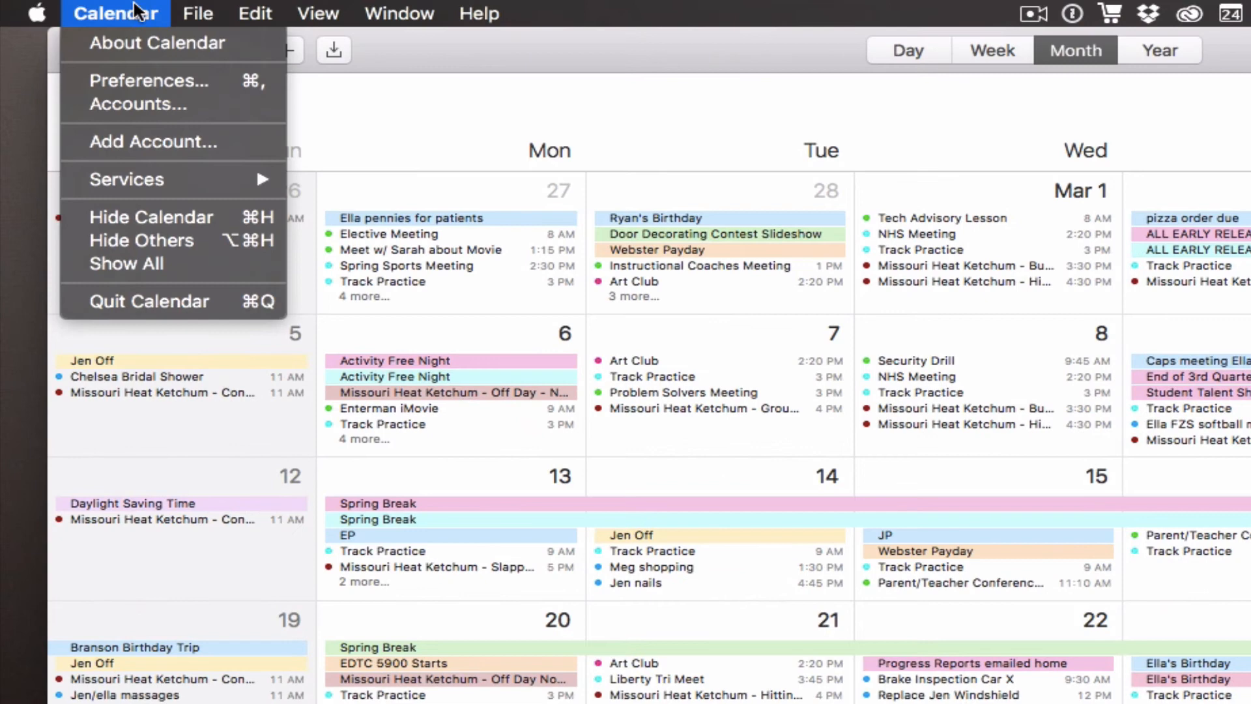
mouse_move(153, 141)
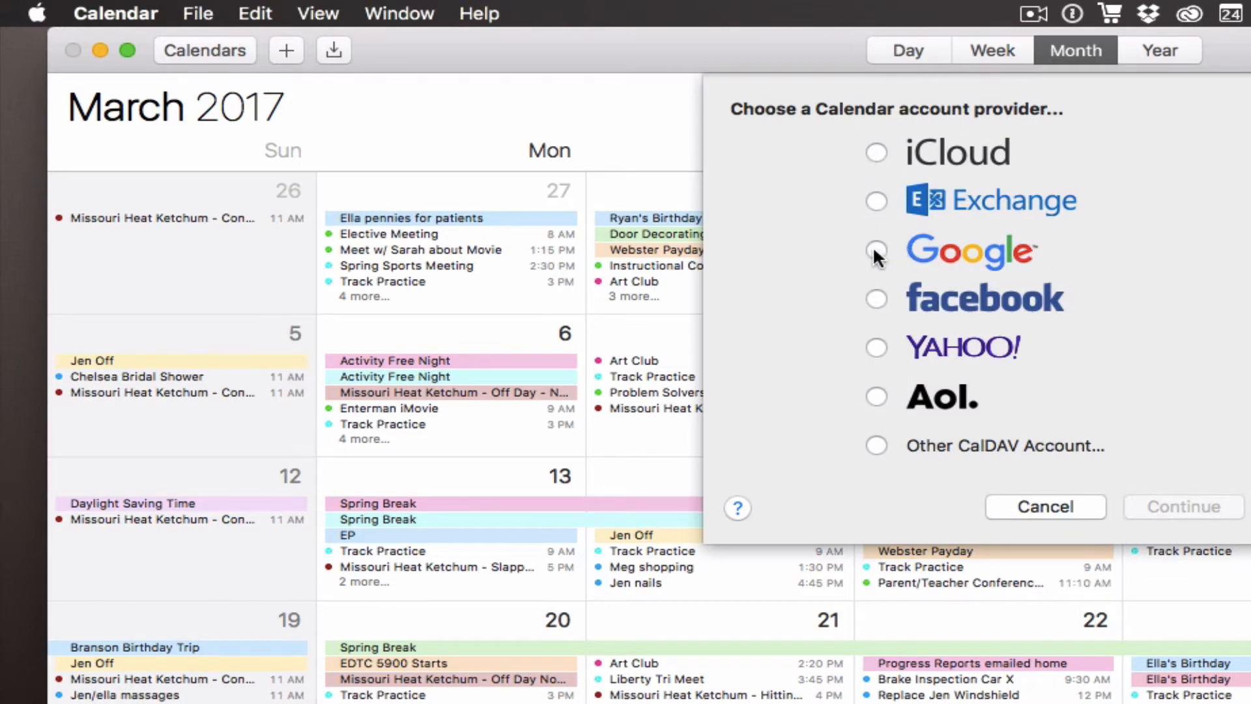
left_click(876, 249)
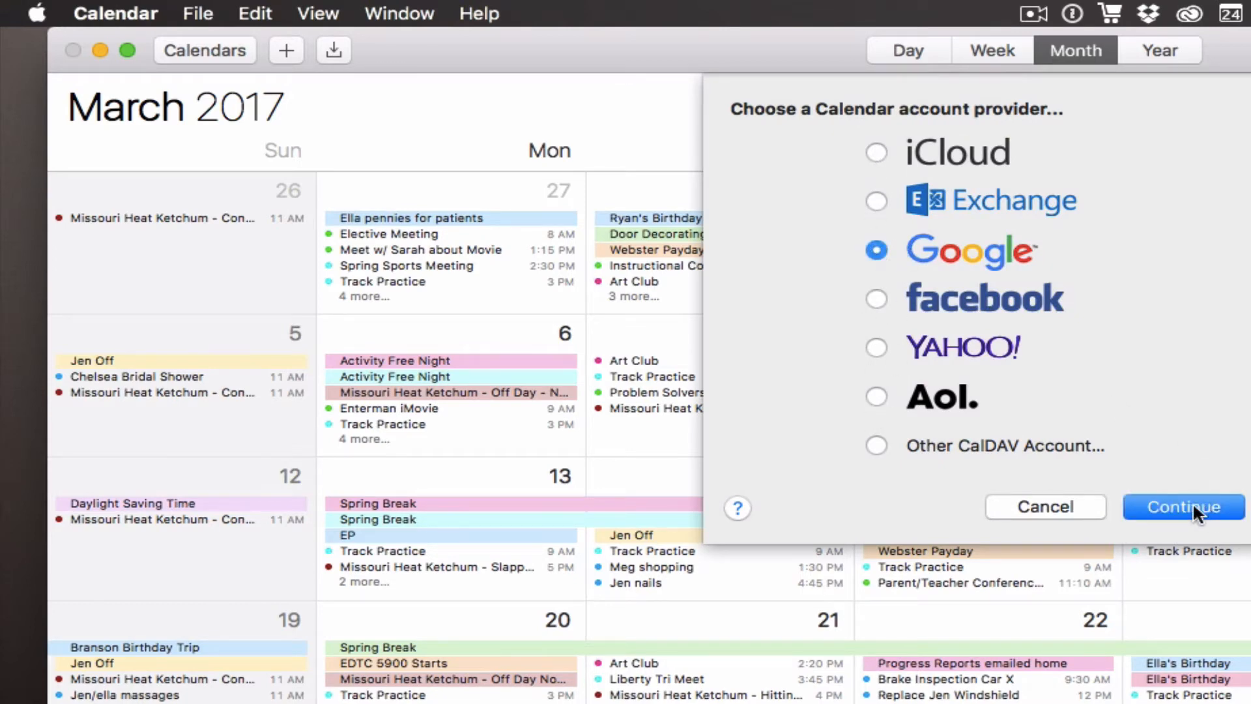
left_click(1183, 507)
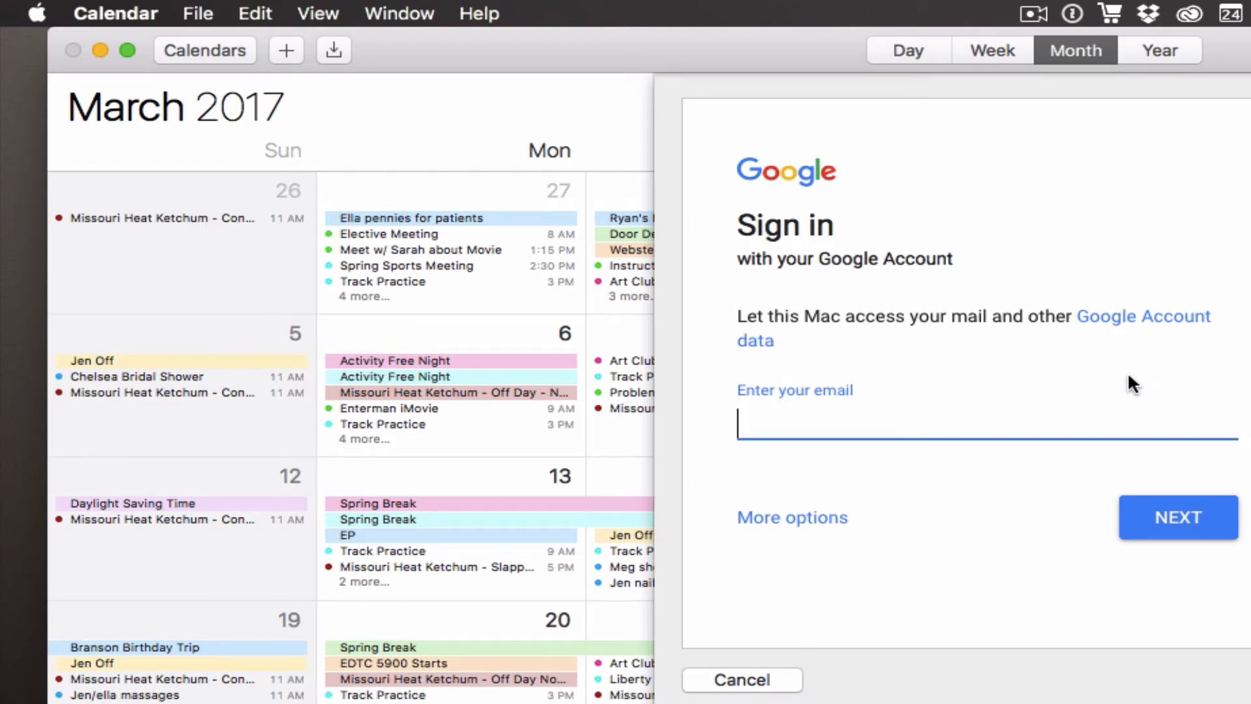
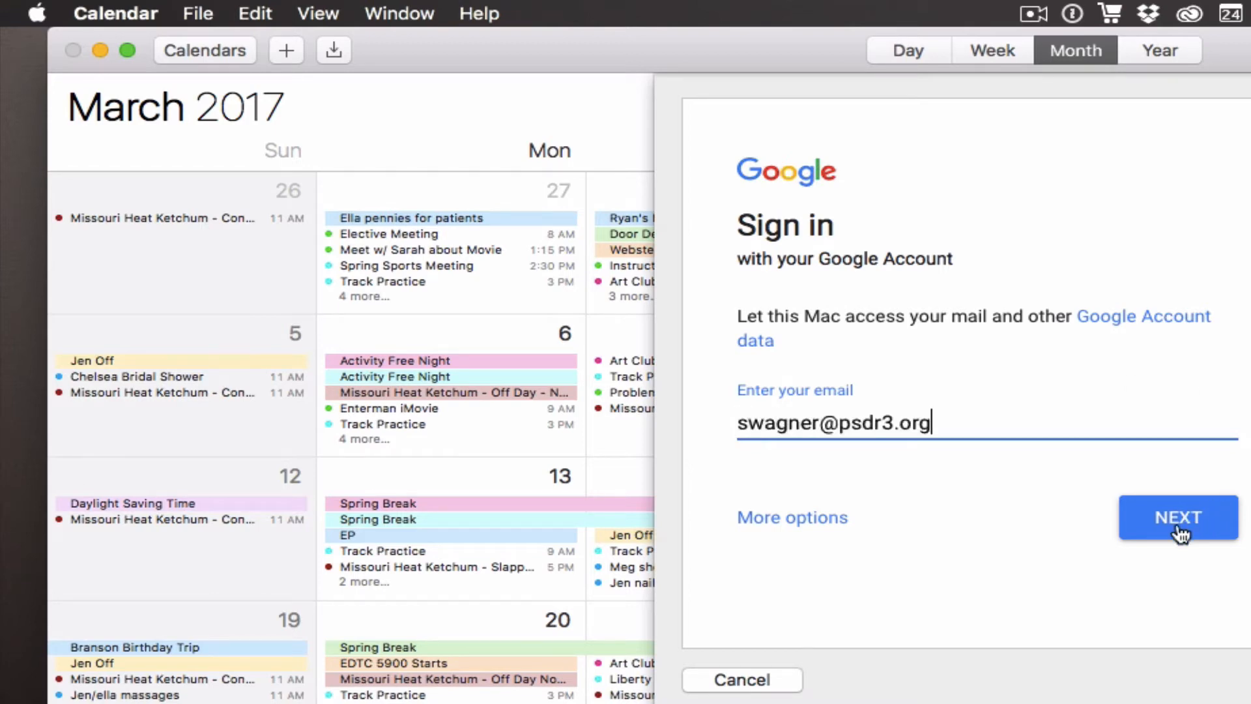
left_click(1178, 516)
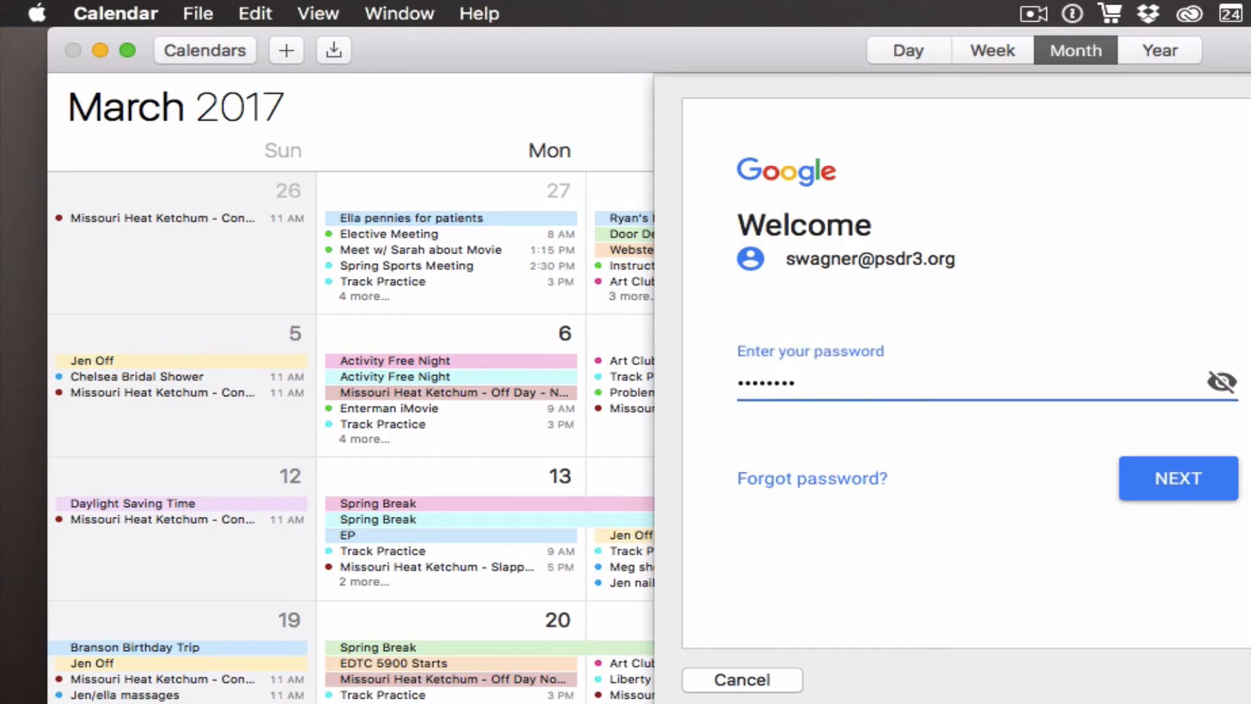
mouse_move(1053, 455)
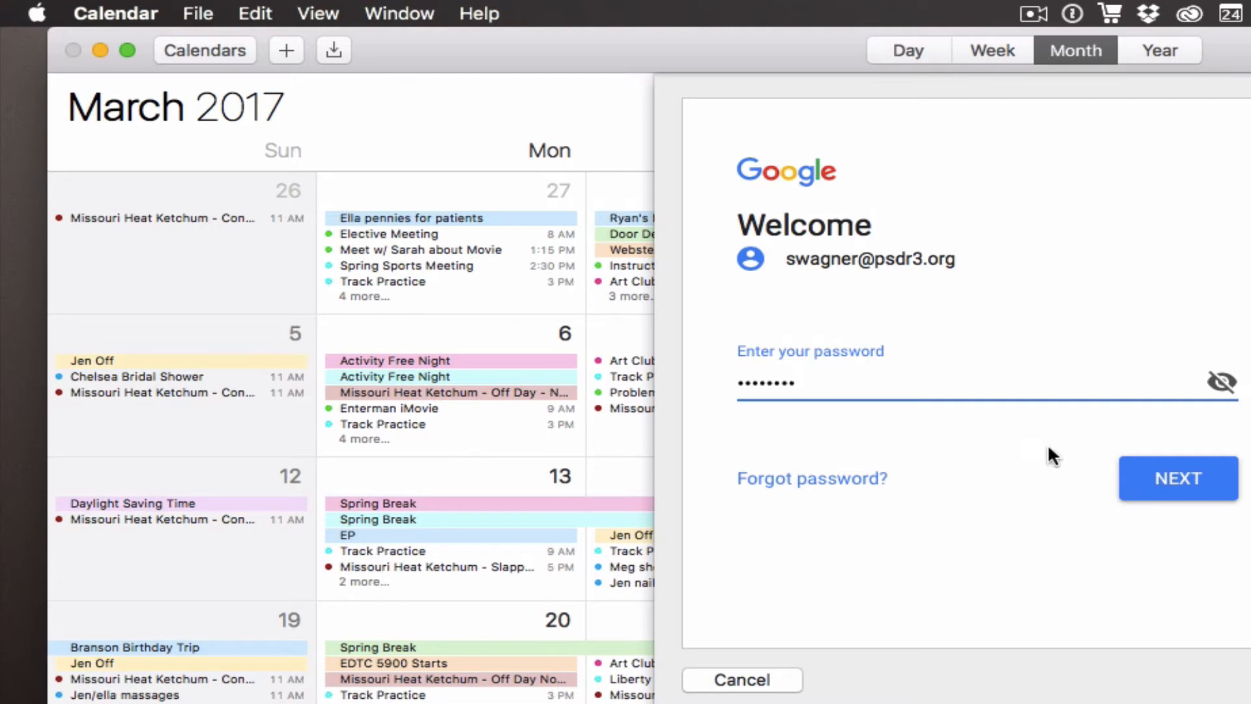
left_click(1178, 478)
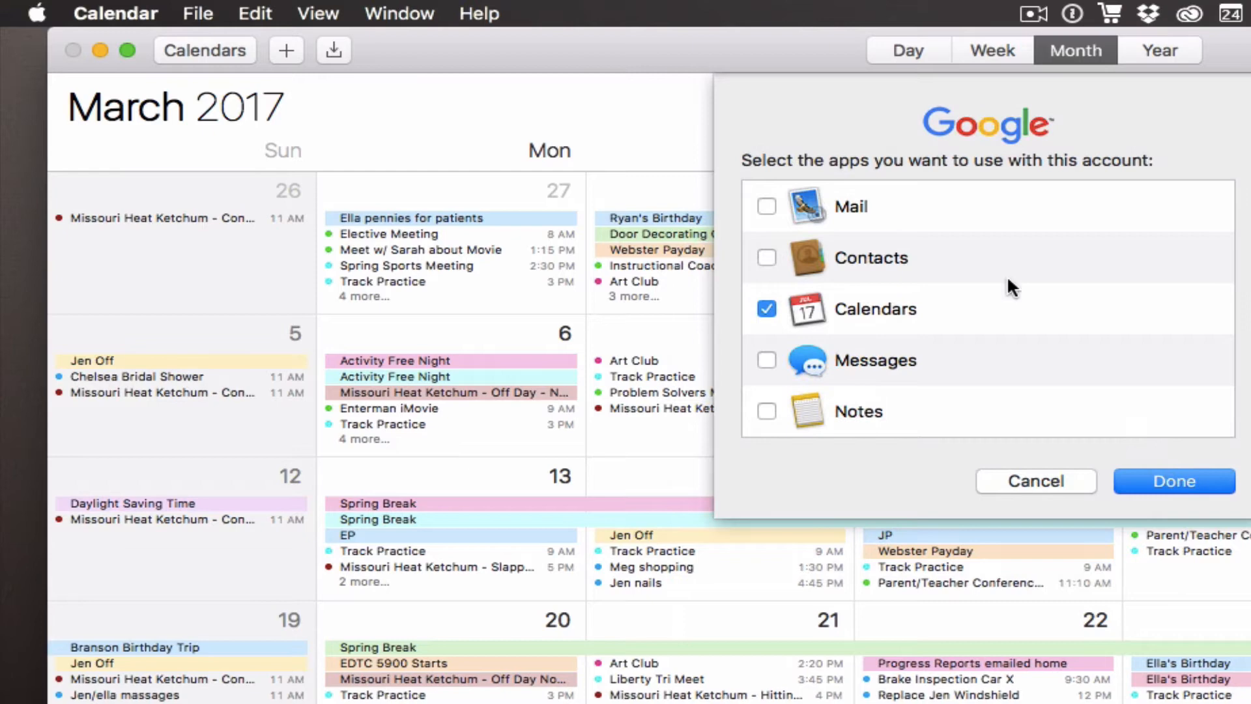
mouse_move(786, 226)
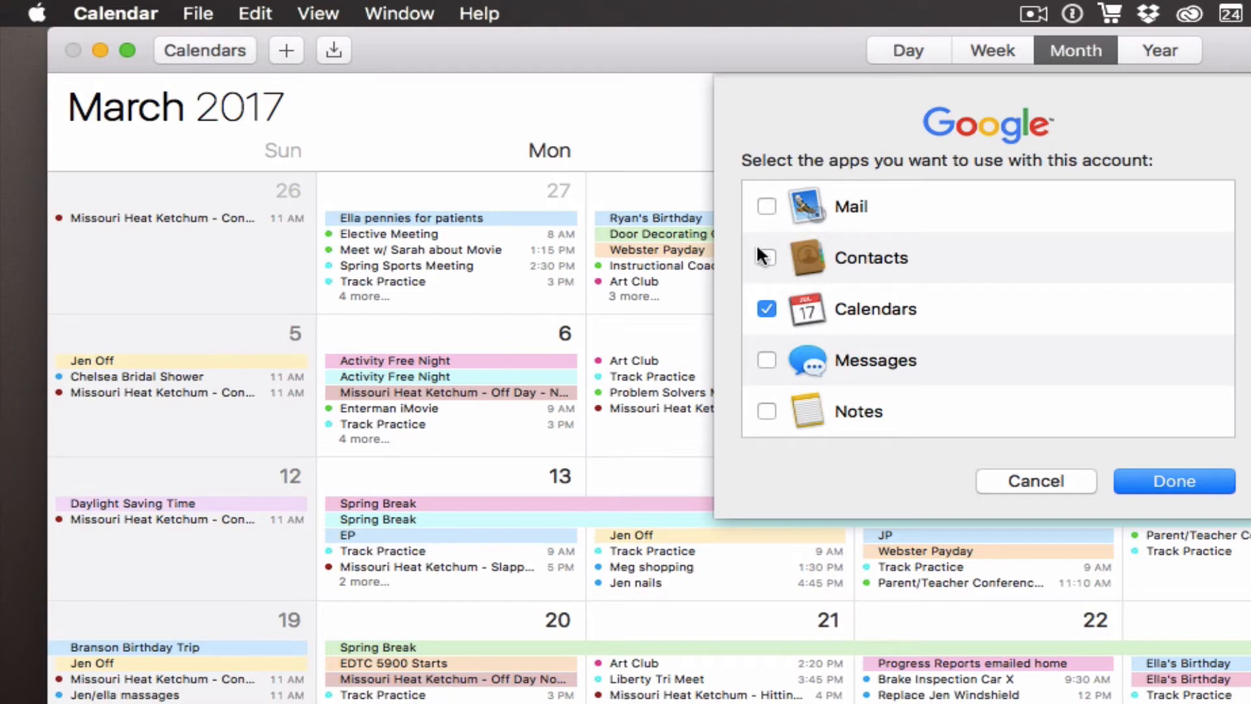
mouse_move(949, 284)
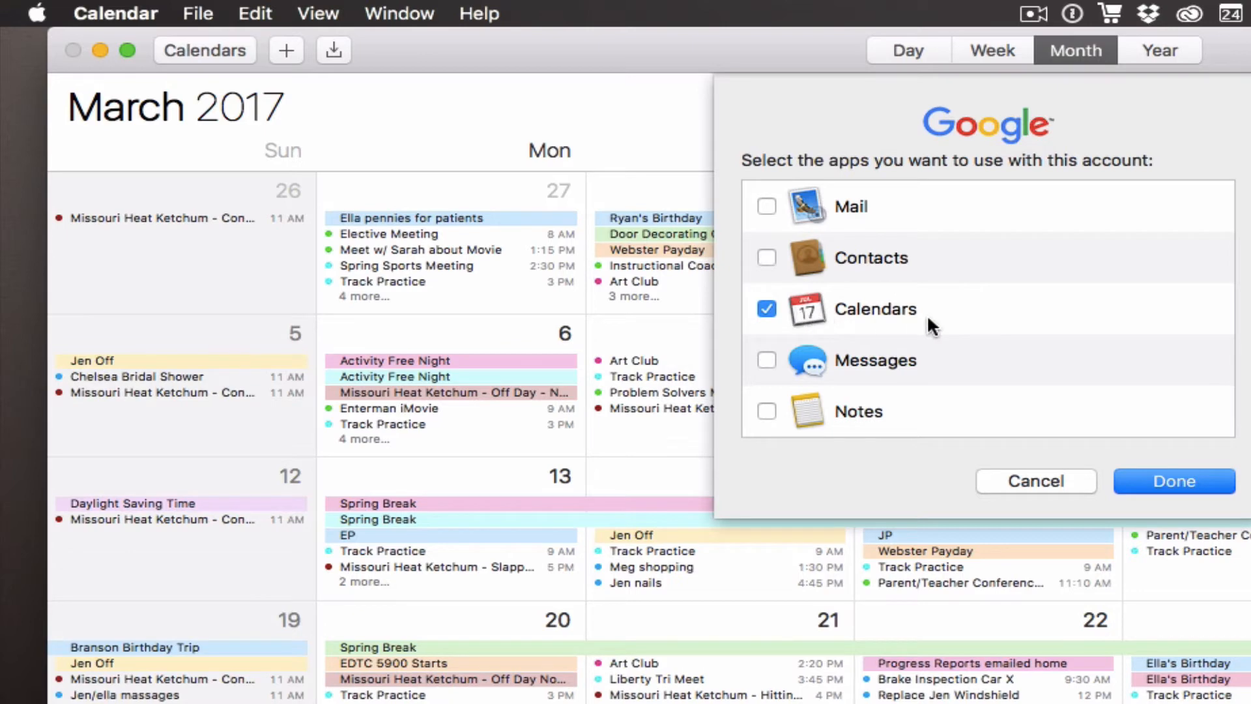
mouse_move(778, 216)
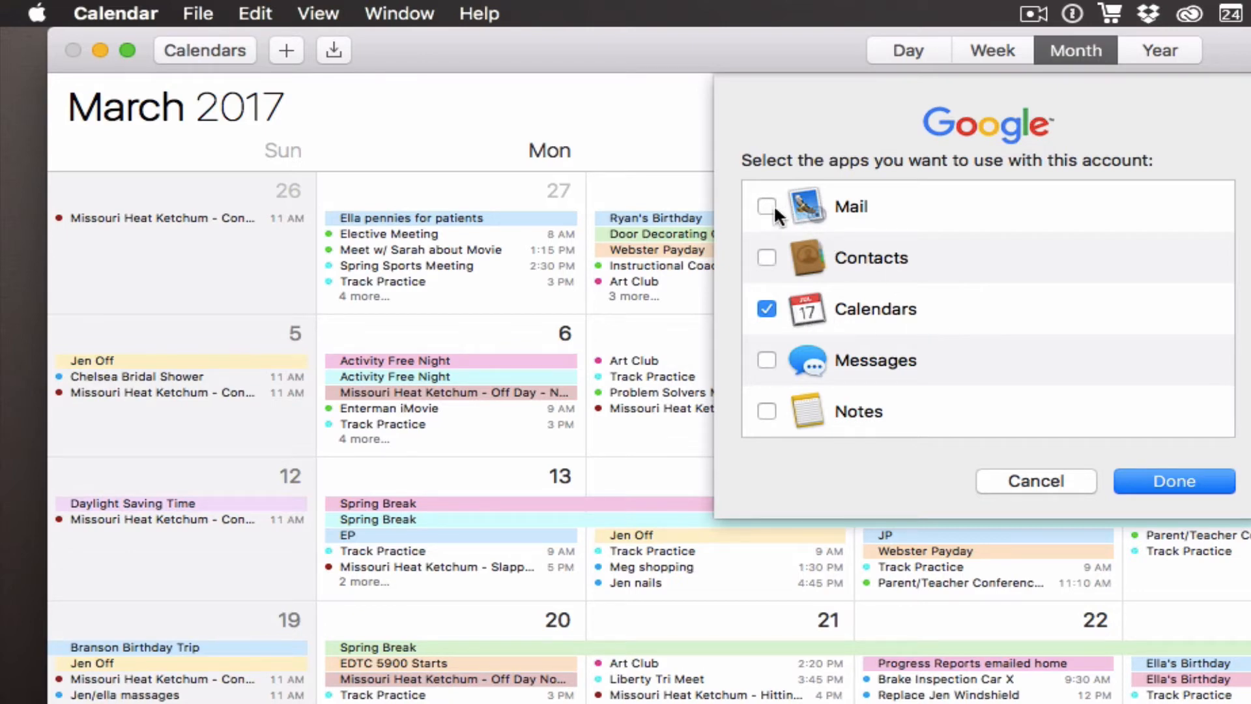
mouse_move(784, 263)
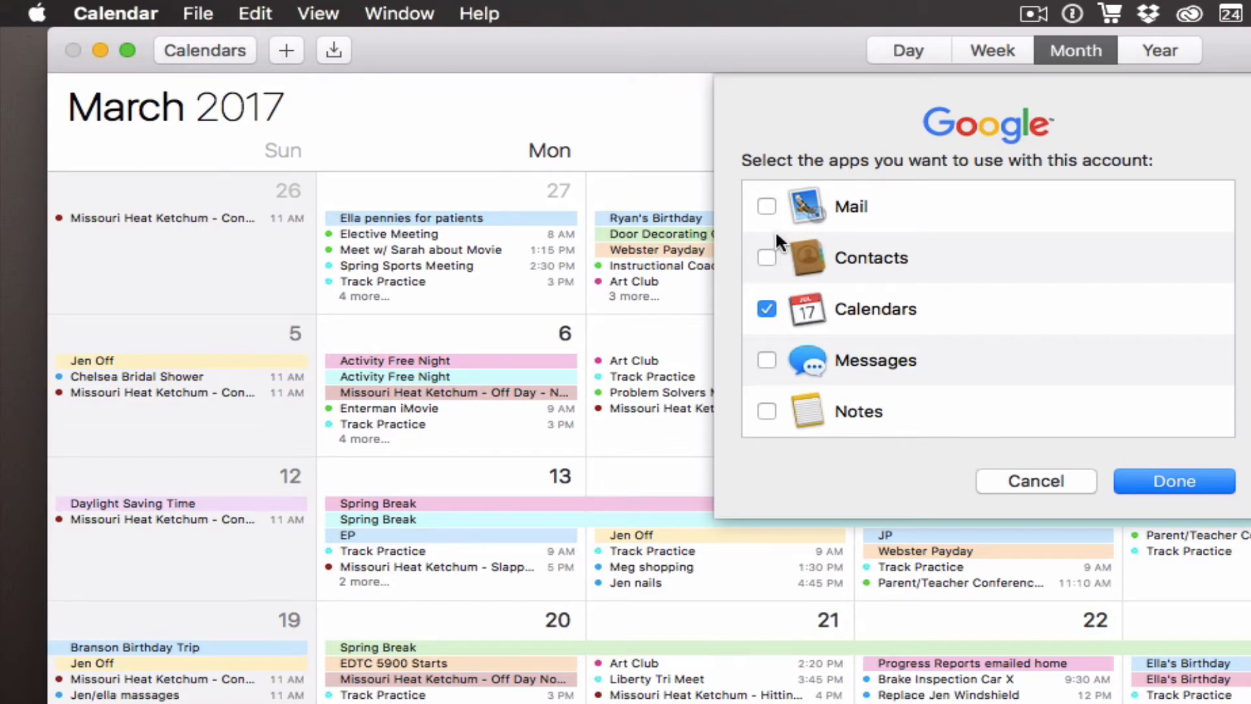
Step: Confirm the Google account setup with only Calendars checked
left_click(1173, 481)
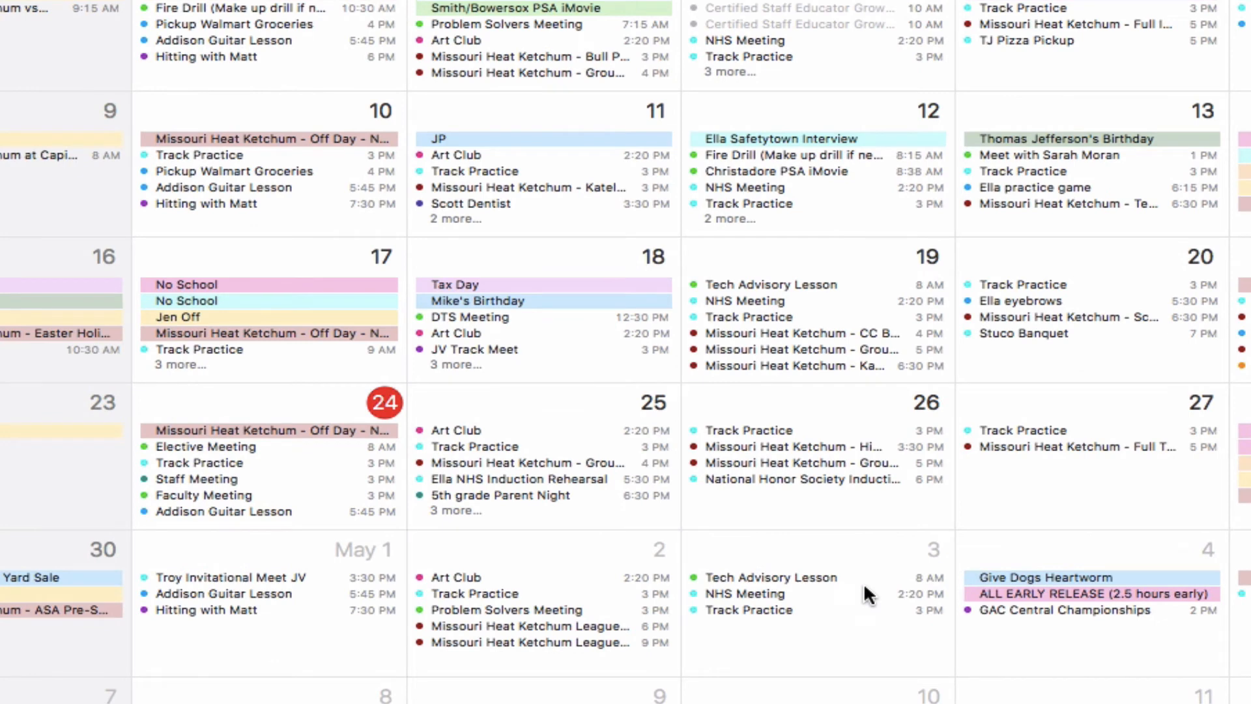
scroll("down", 3)
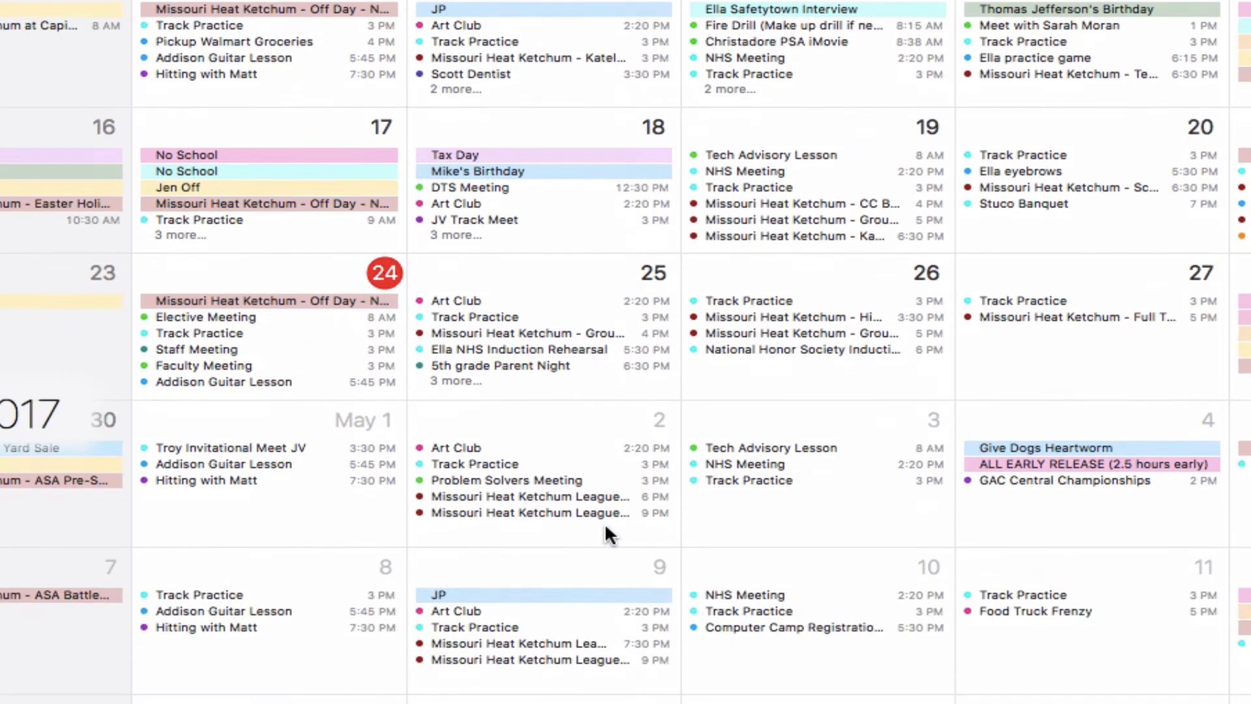
scroll("down", 3)
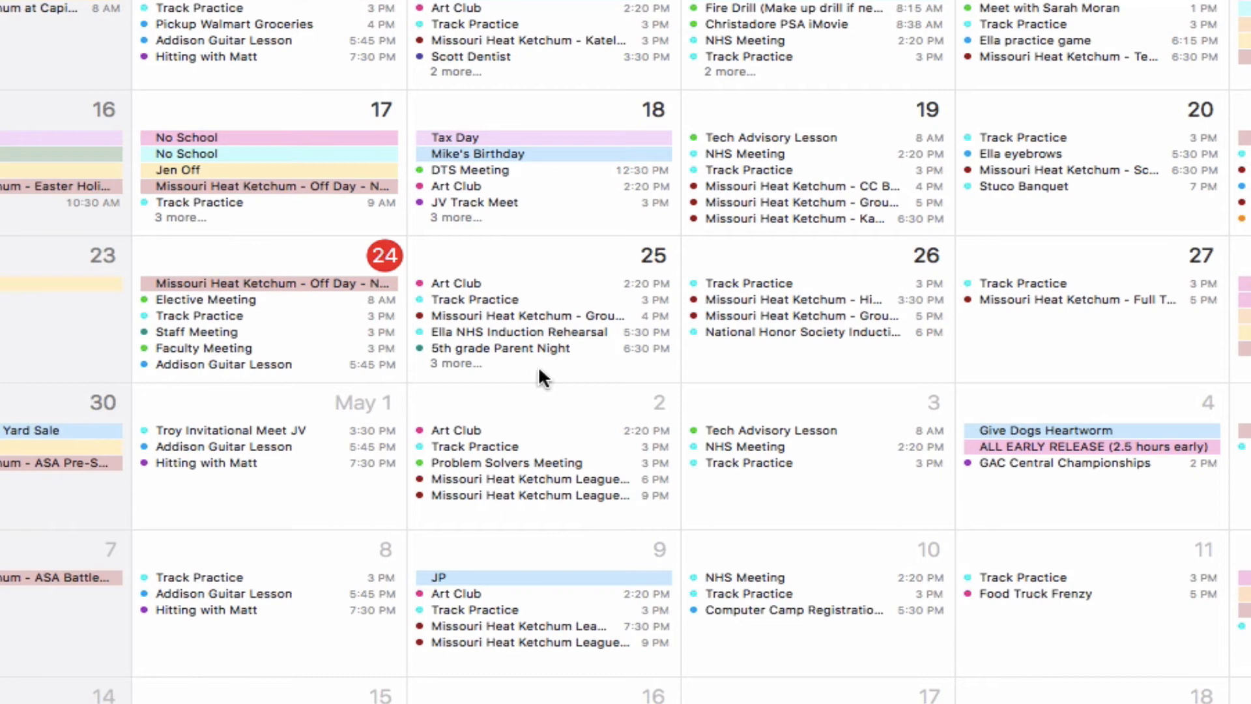
mouse_move(206, 414)
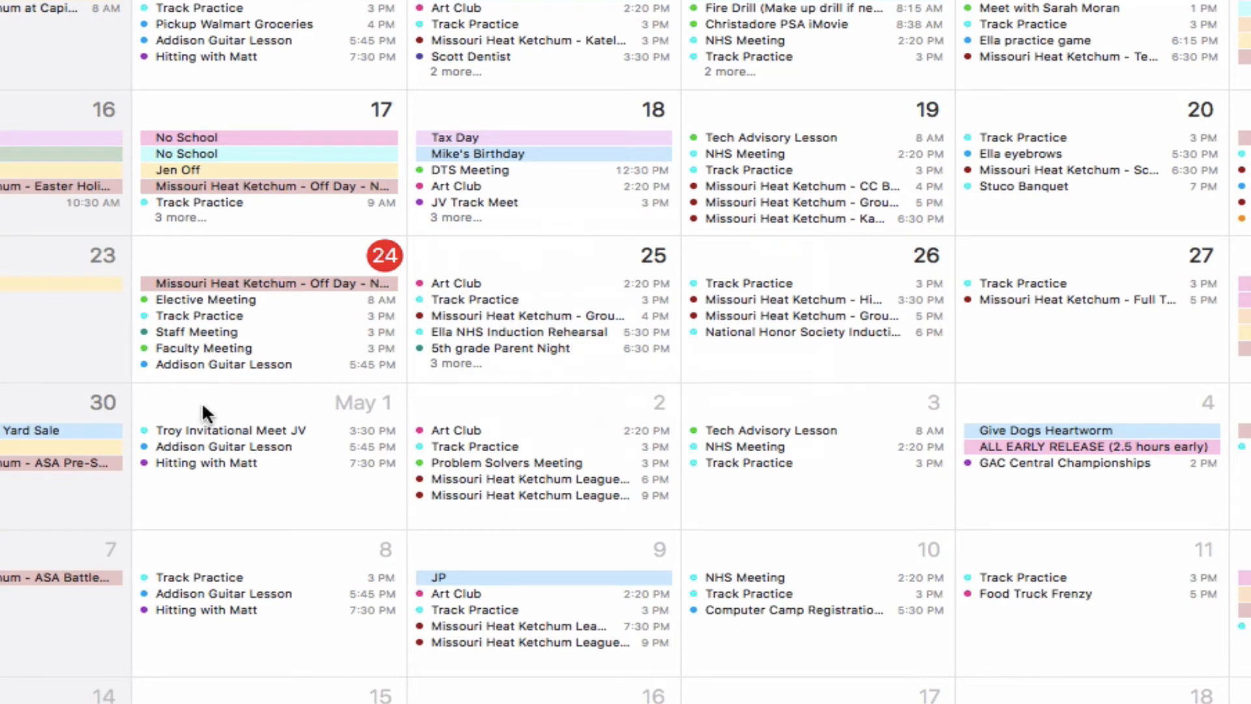
mouse_move(186, 343)
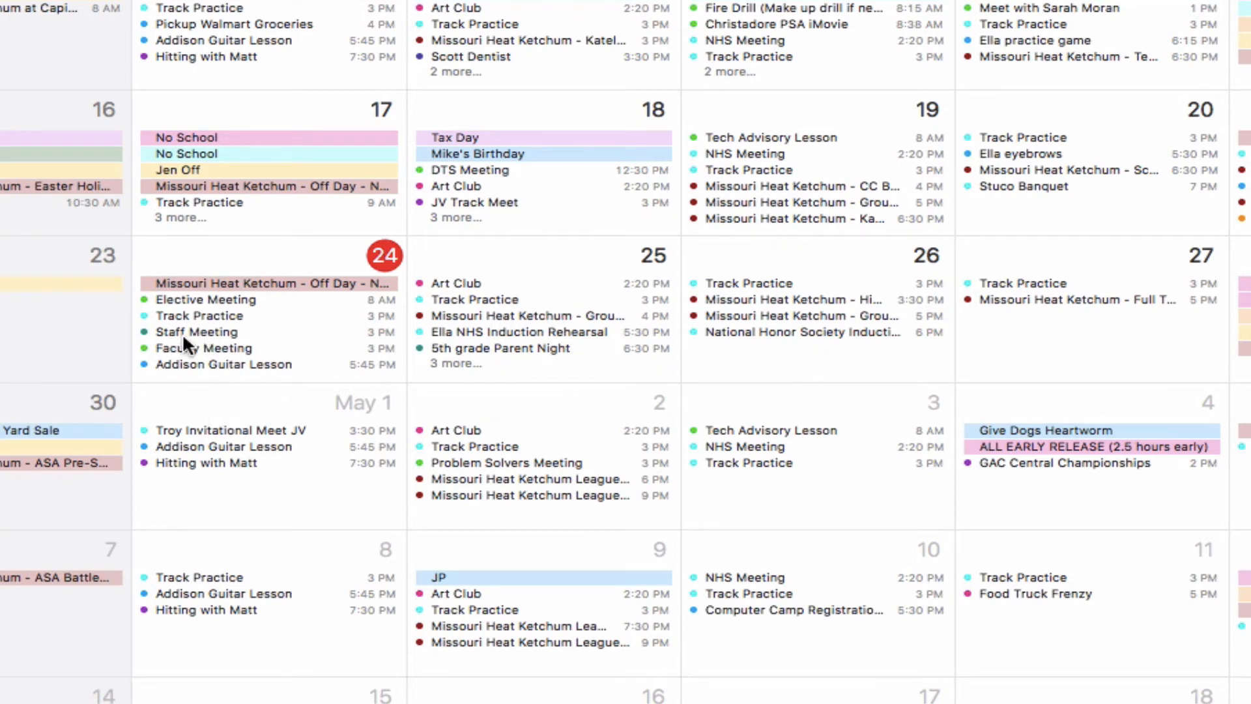
left_click(196, 331)
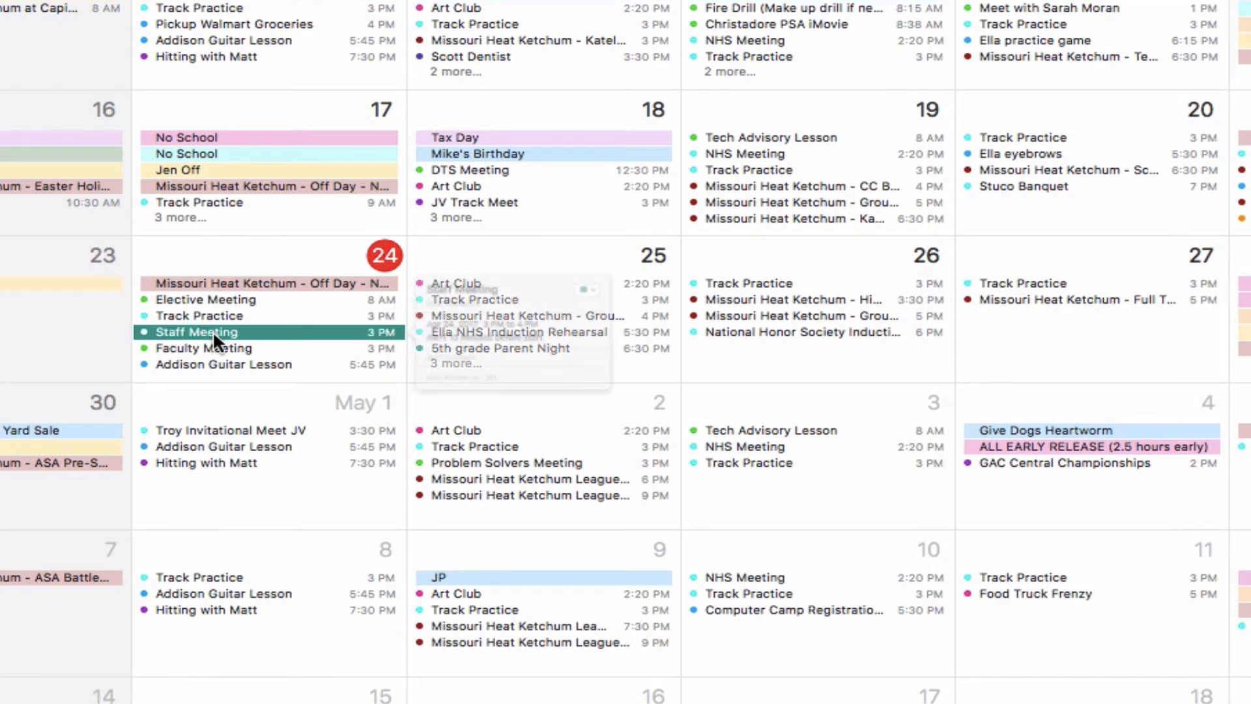
left_click(196, 331)
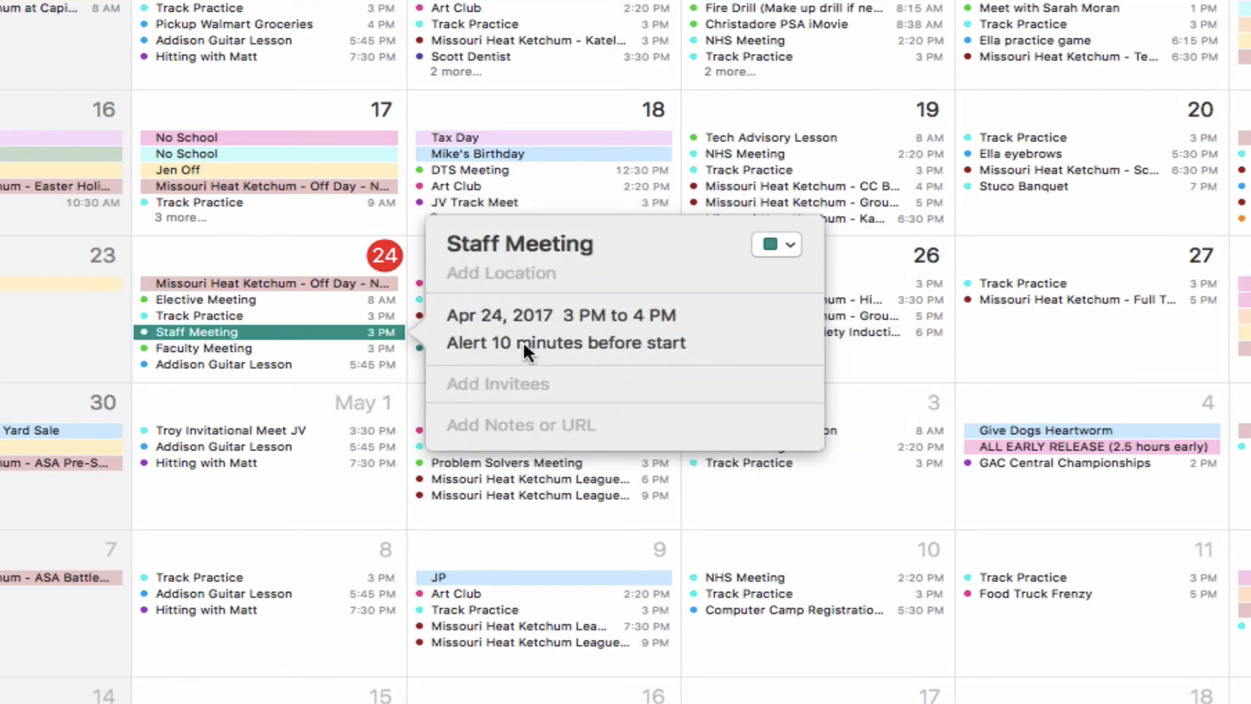
left_click(236, 395)
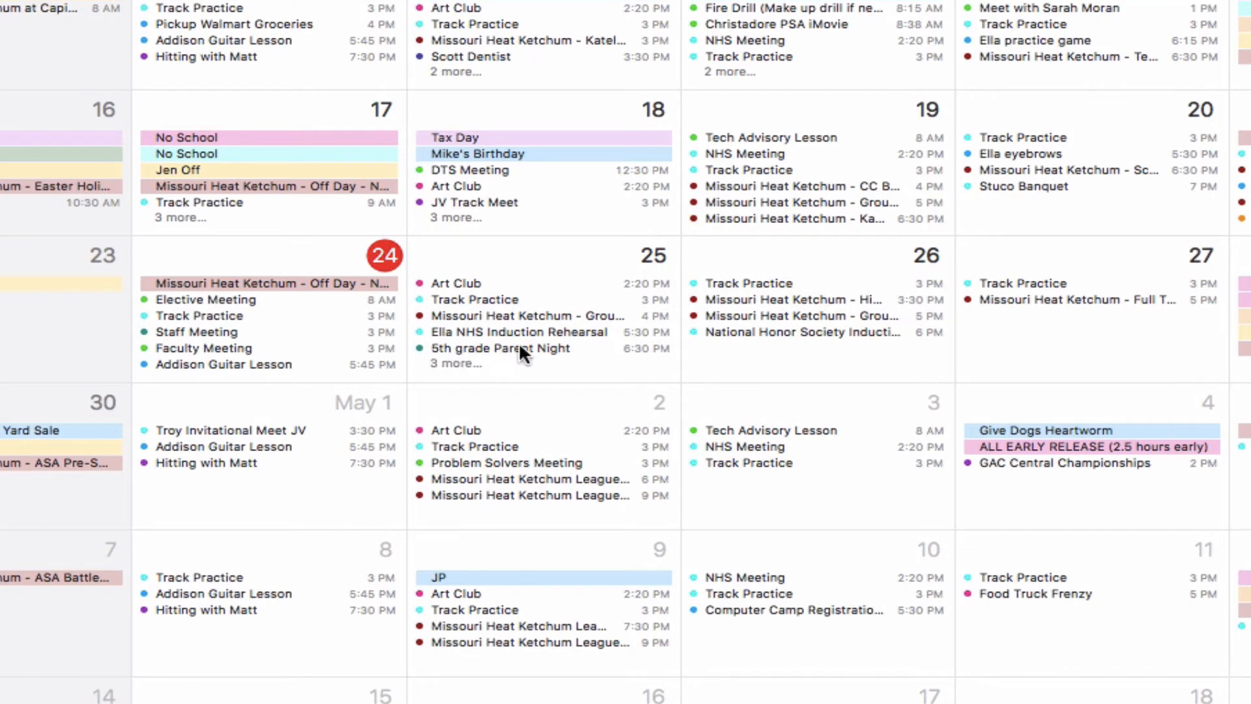
left_click(501, 348)
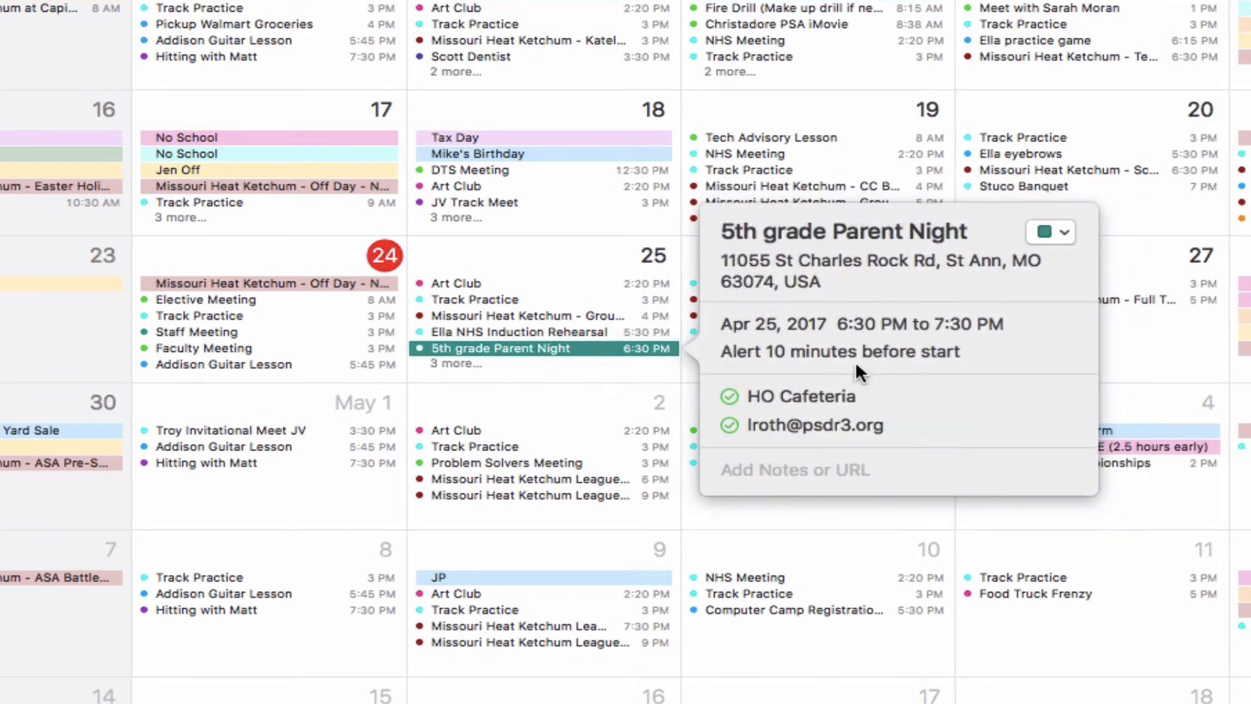
mouse_move(757, 403)
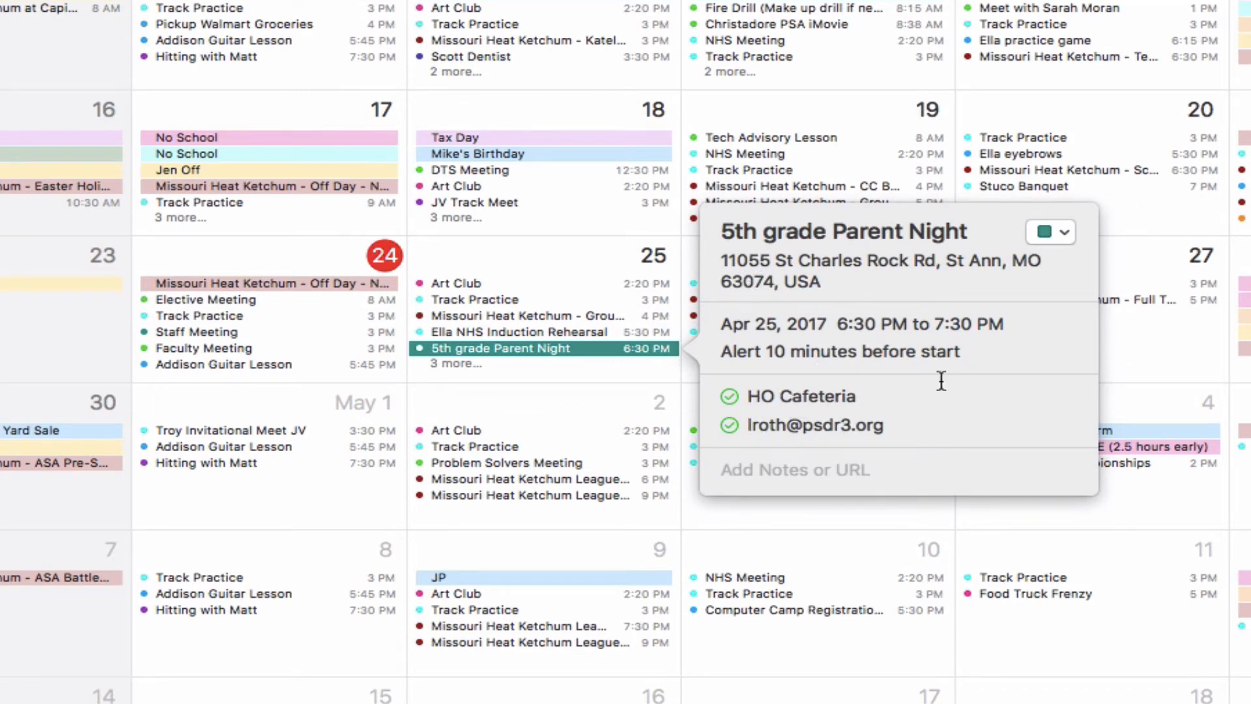
mouse_move(575, 332)
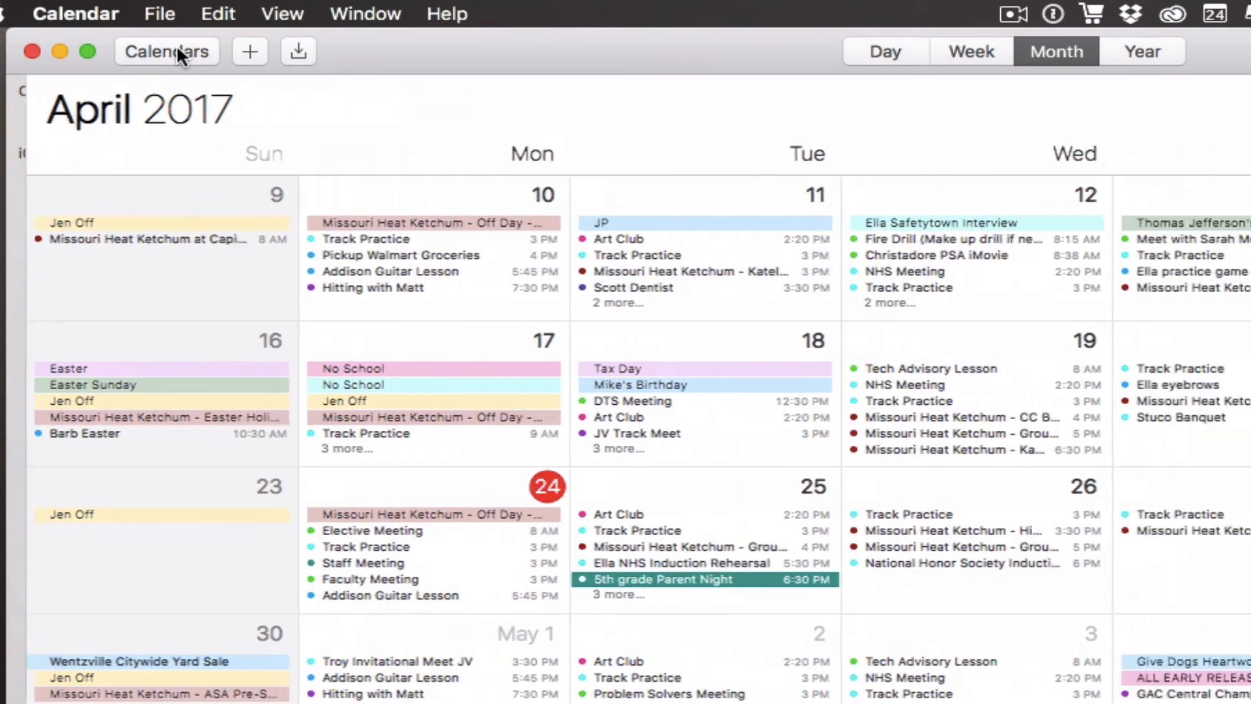
Step: In the Calendars list, set the Google school account calendar's color to green
left_click(166, 51)
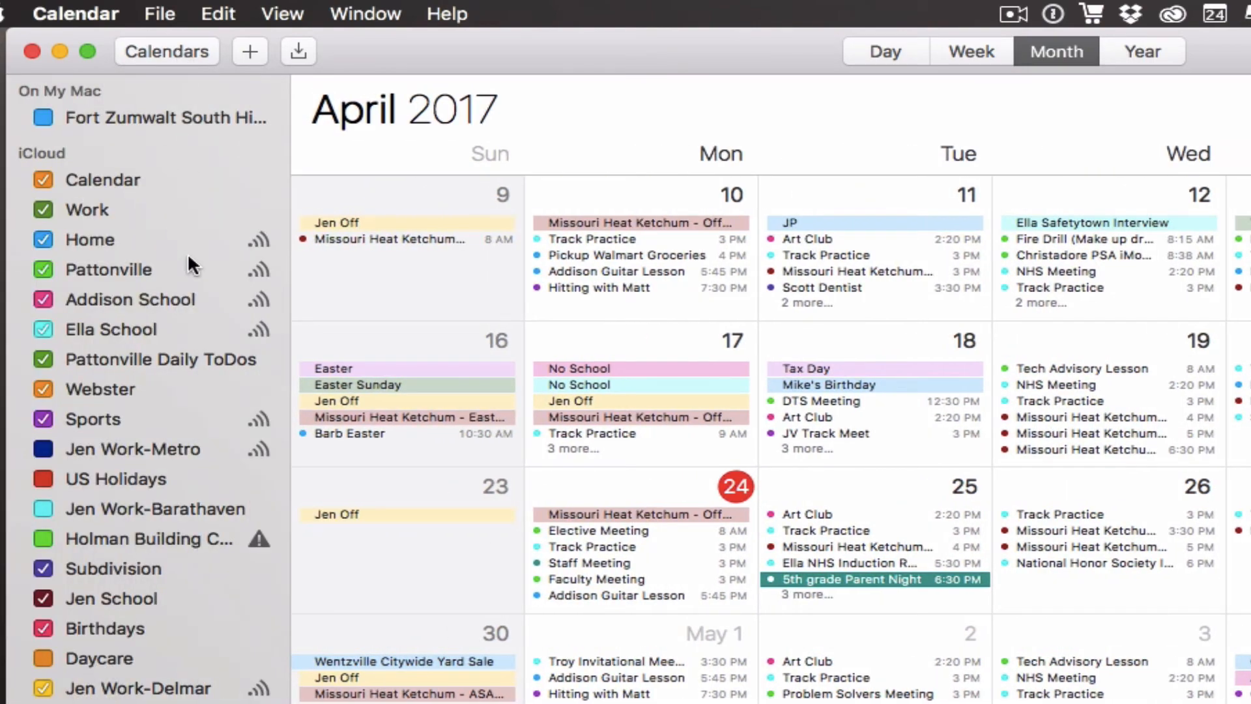
scroll("down", 3)
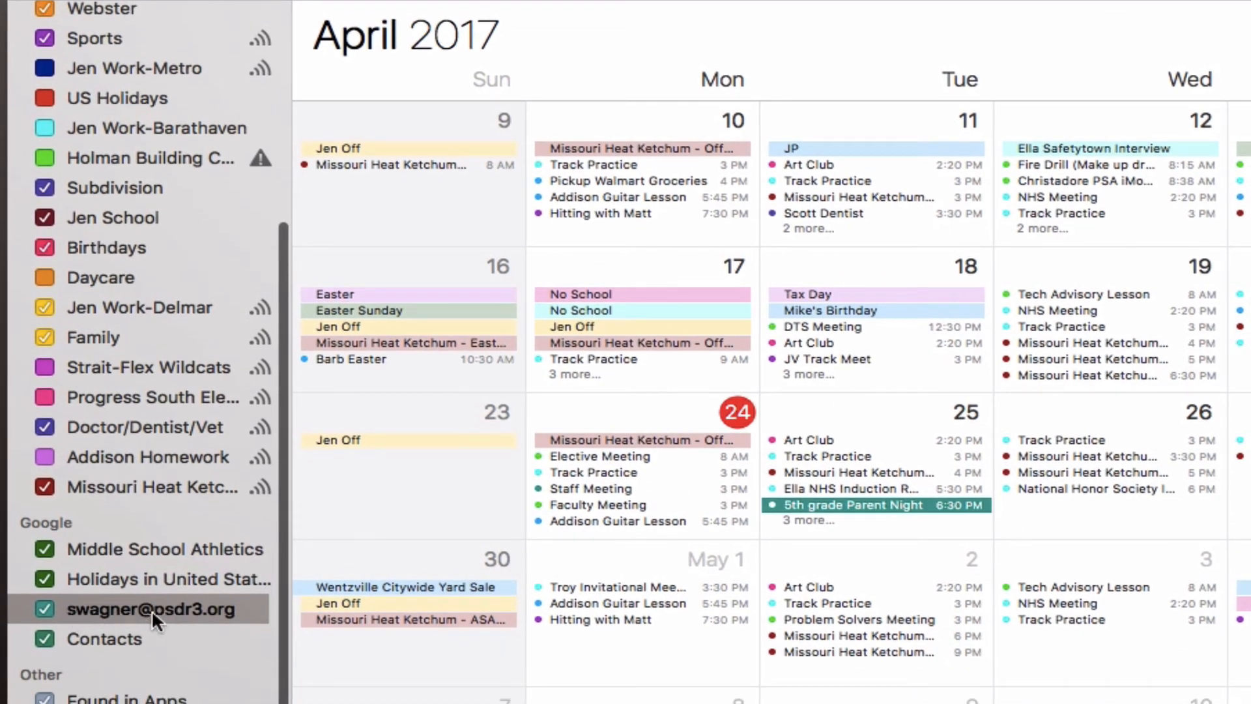
mouse_move(118, 621)
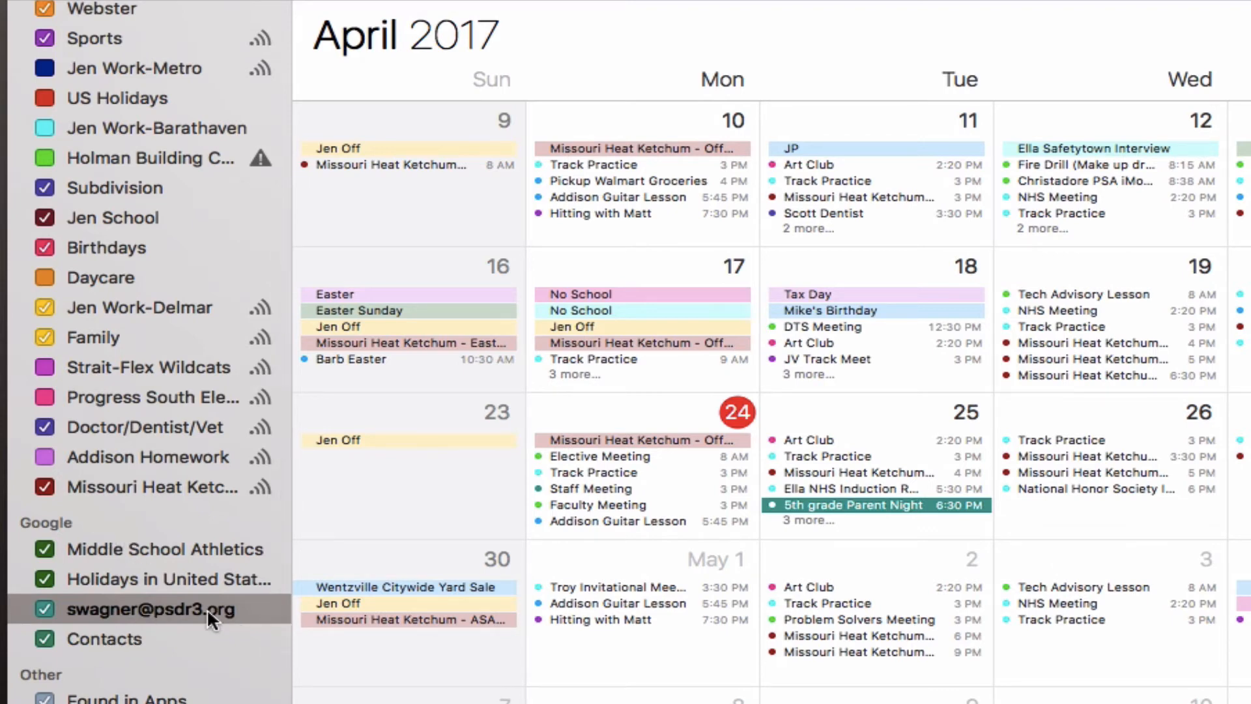
right_click(152, 608)
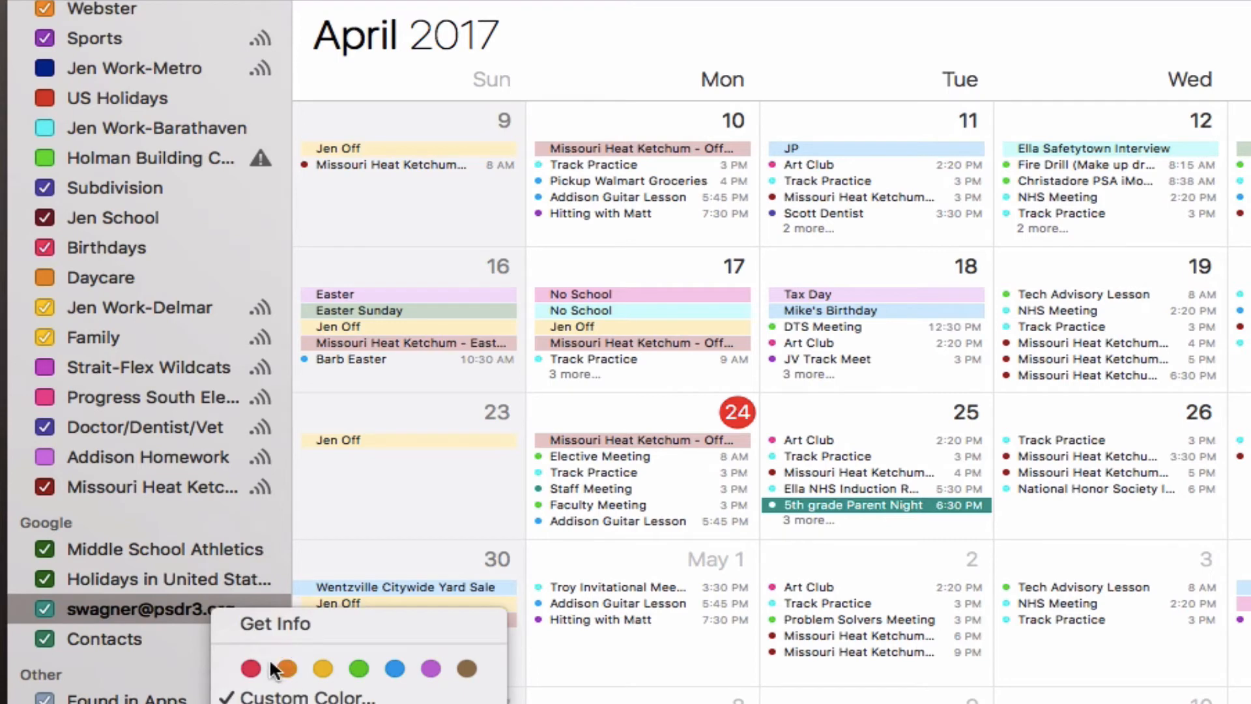
left_click(358, 669)
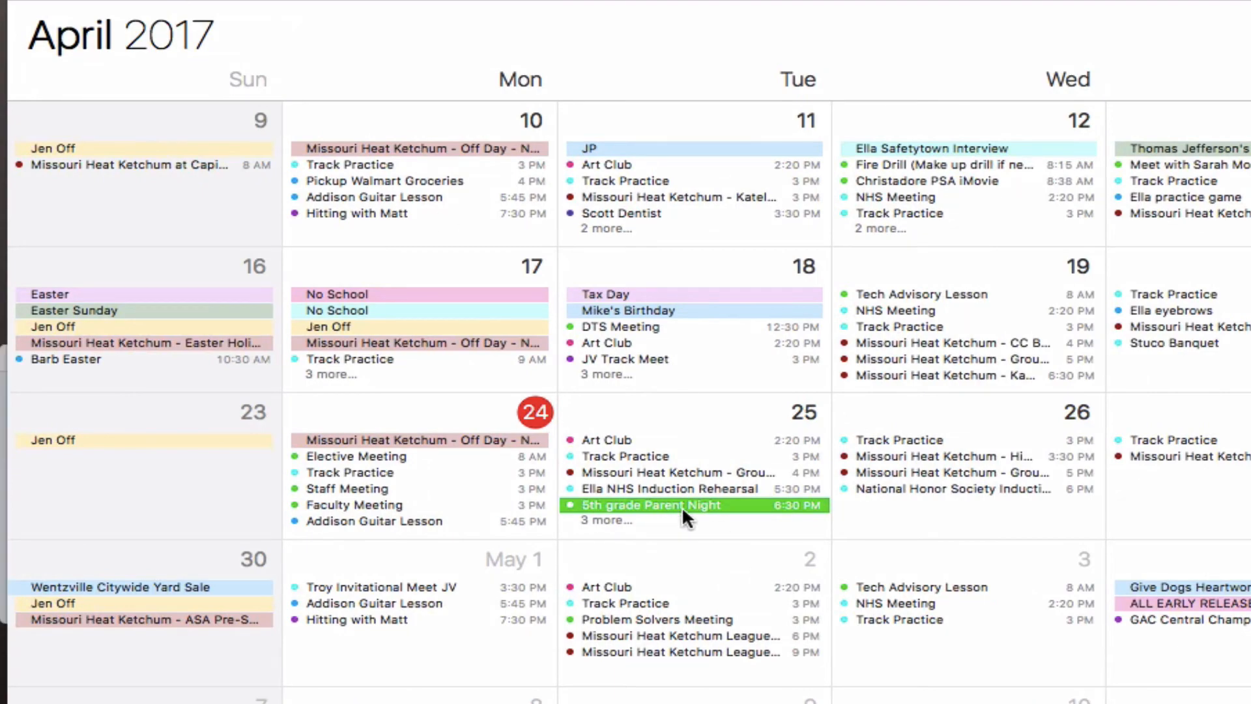
mouse_move(655, 543)
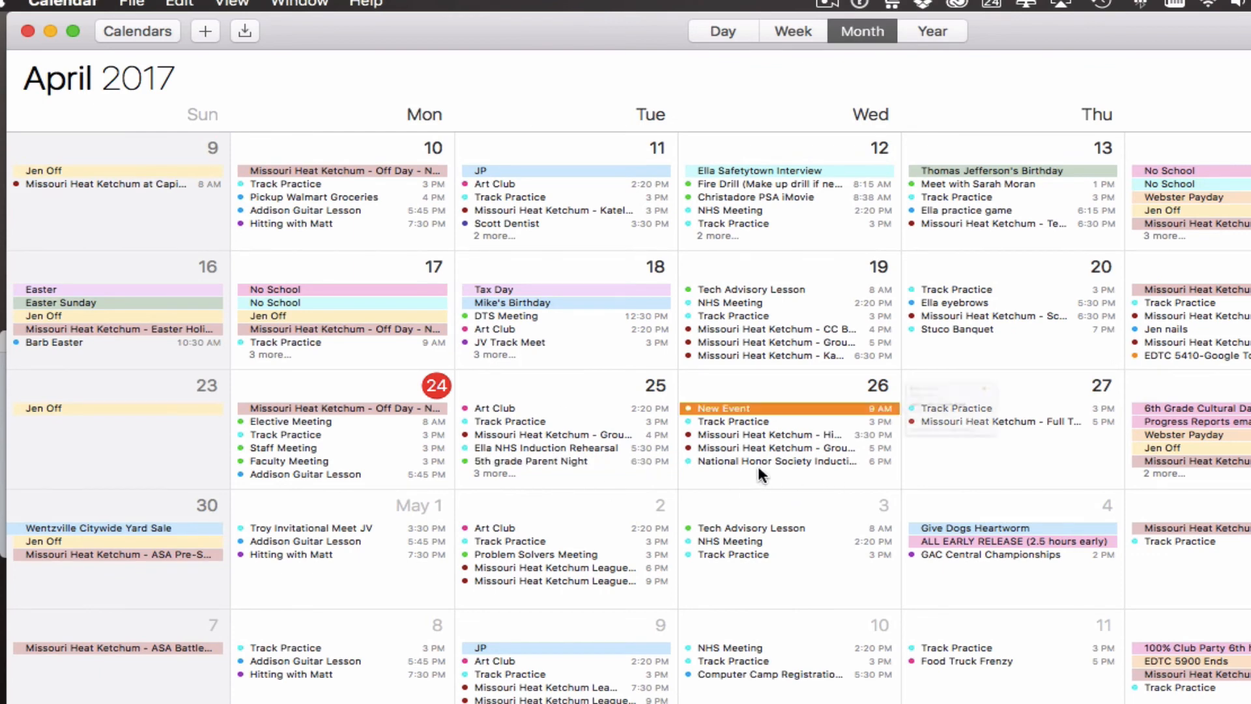
Step: Rename the new April 26 event to 'Math Homework' as an all-day event
left_click(725, 408)
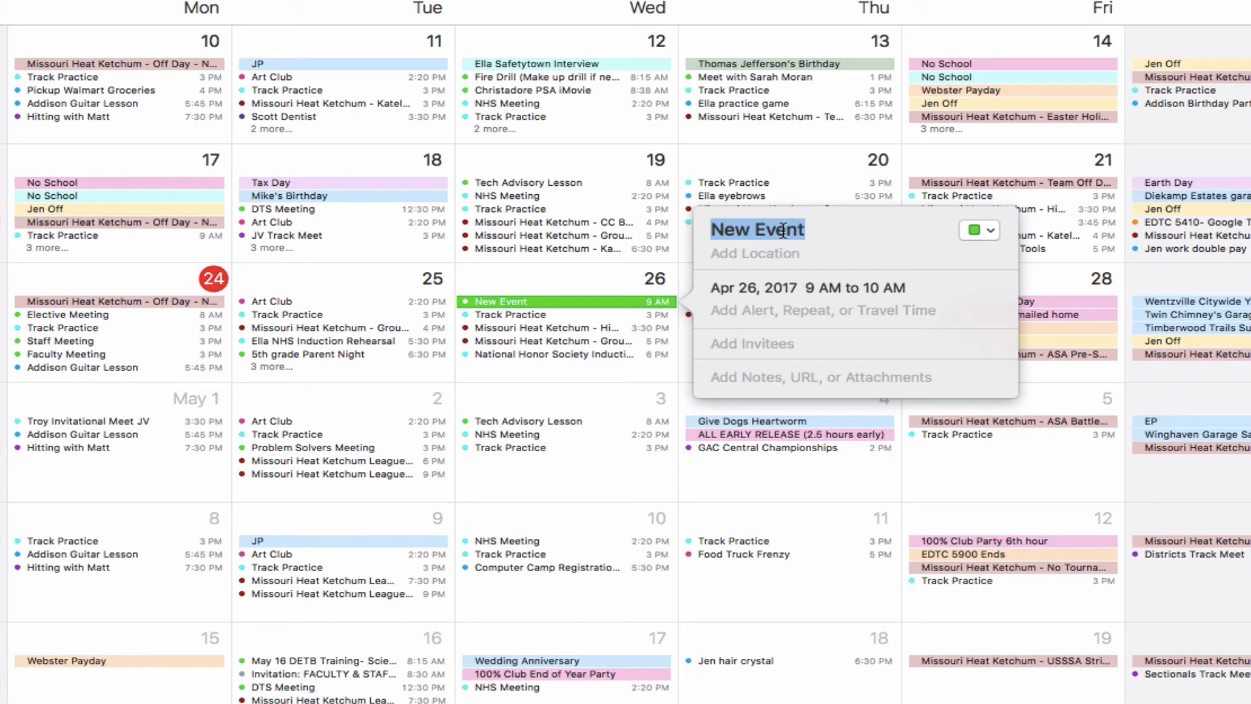
type("M")
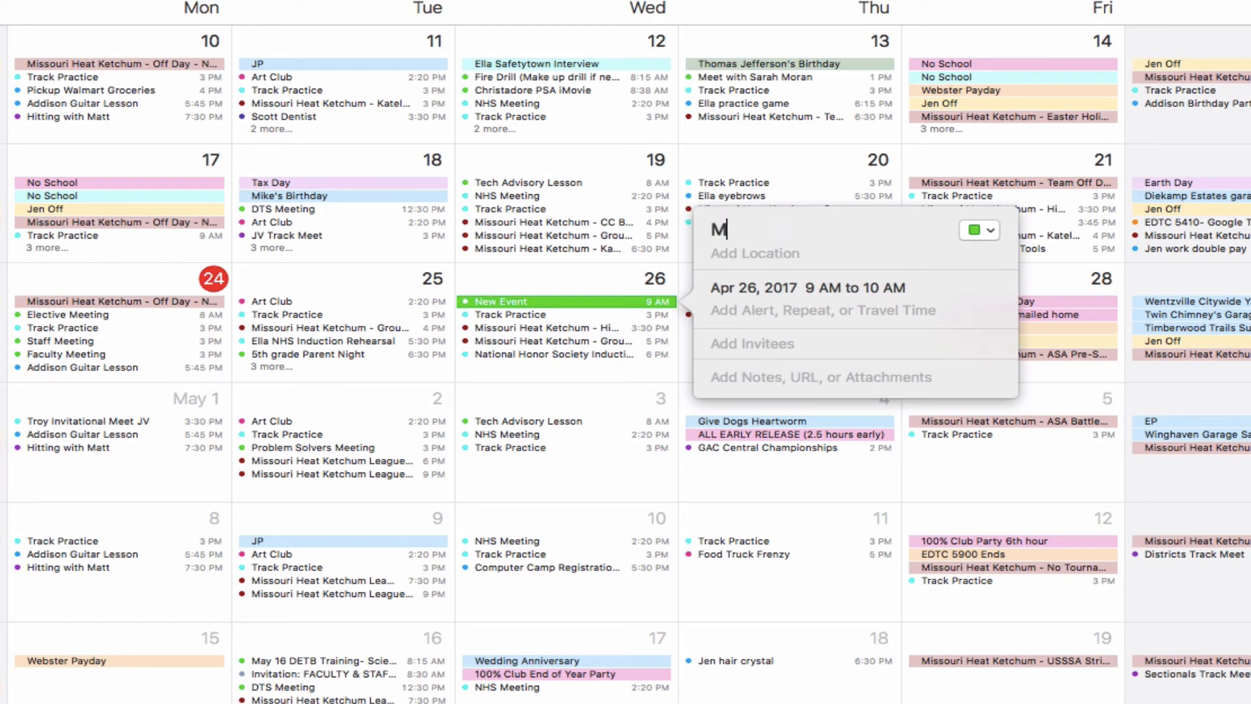
type("ath Homew")
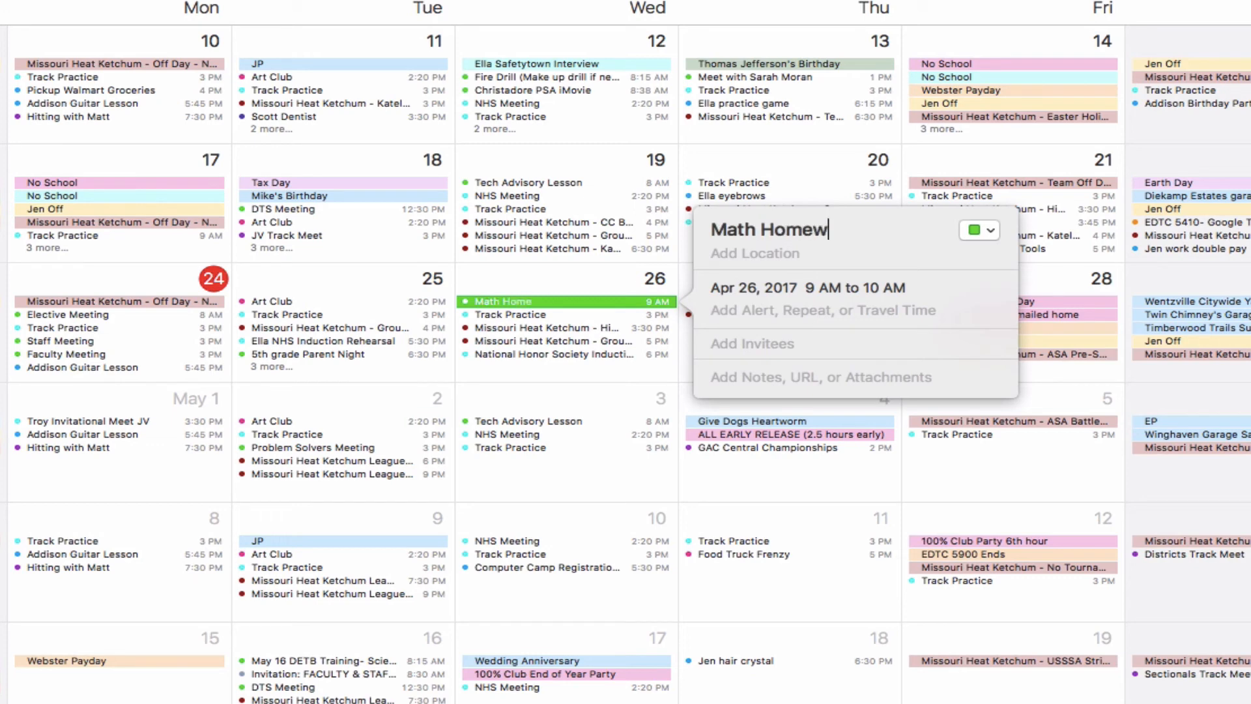
type("ork")
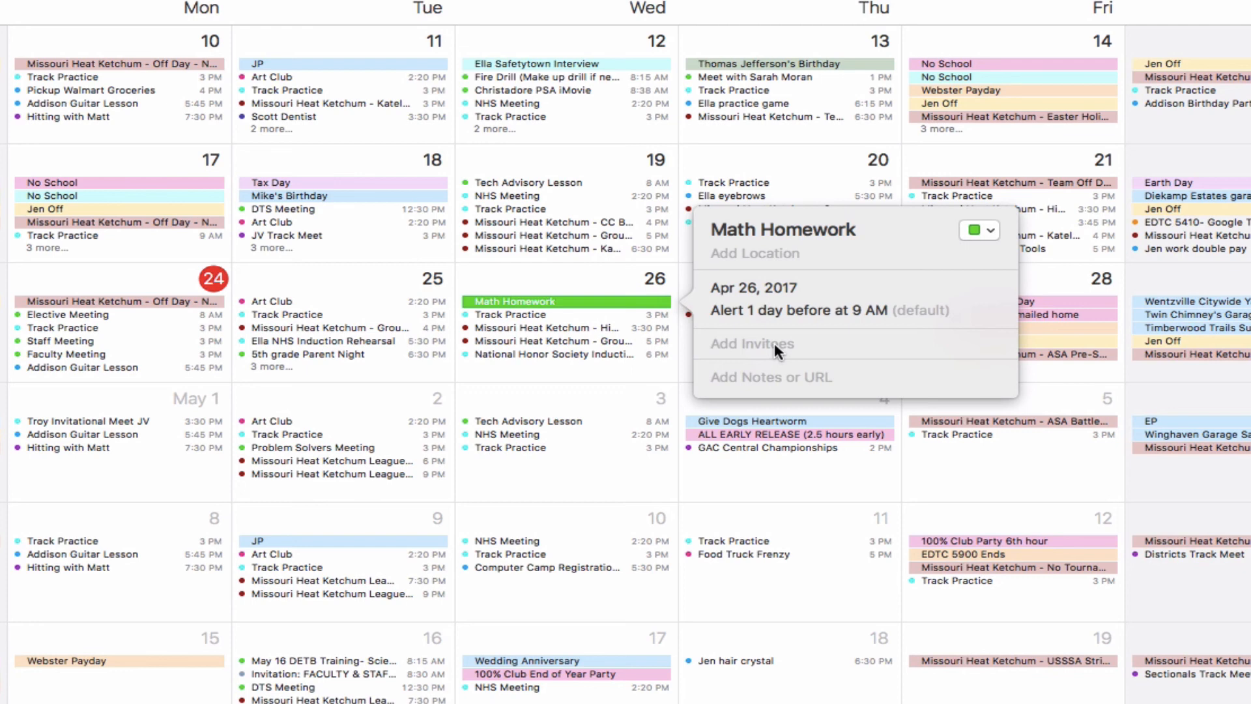
mouse_move(764, 330)
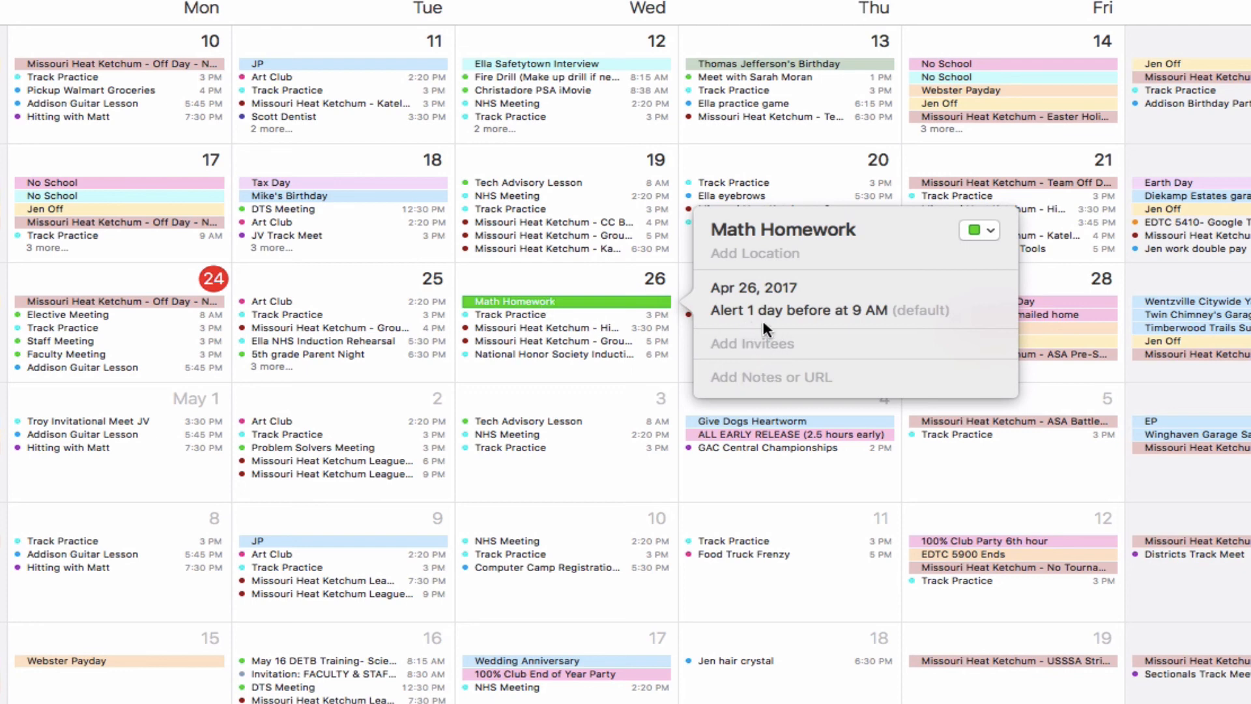
left_click(553, 314)
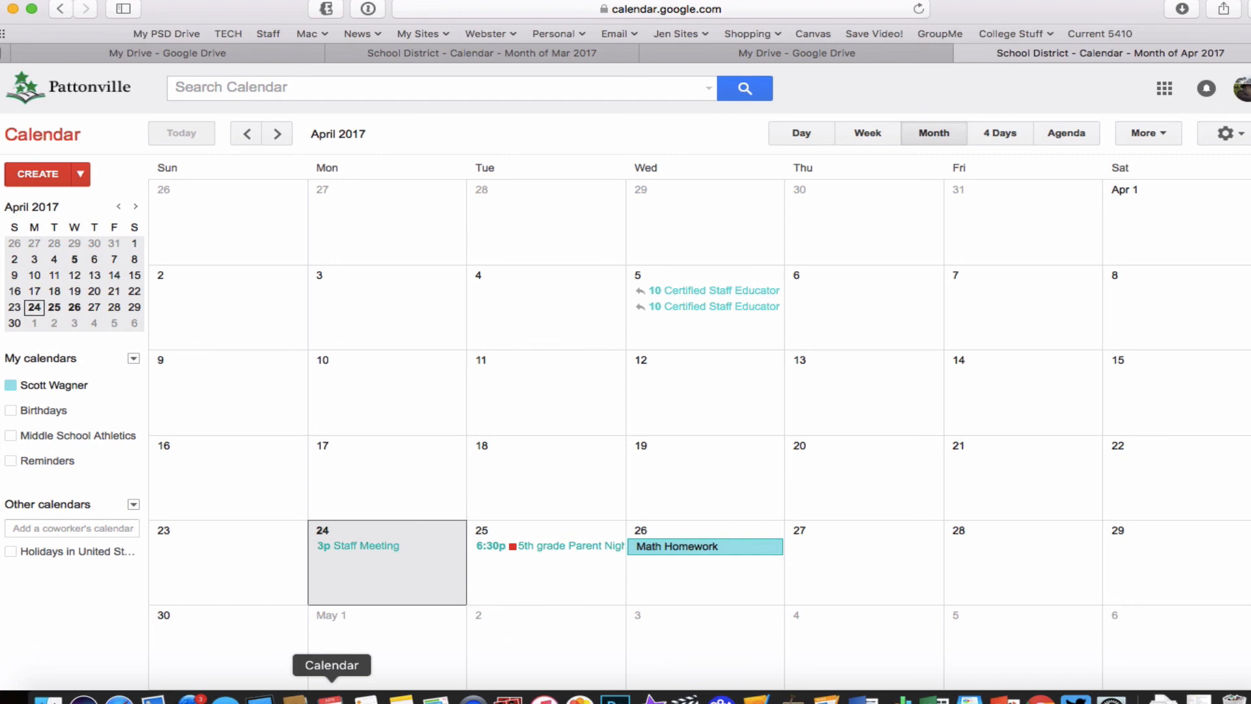
mouse_move(463, 201)
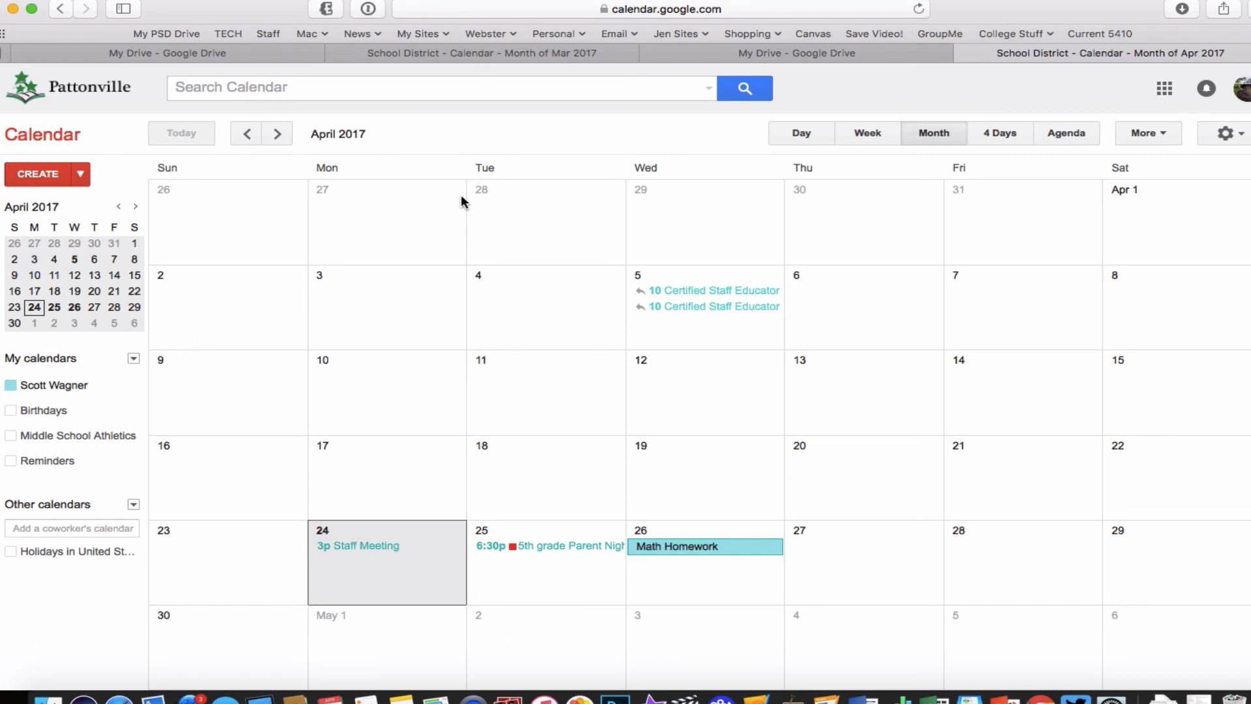